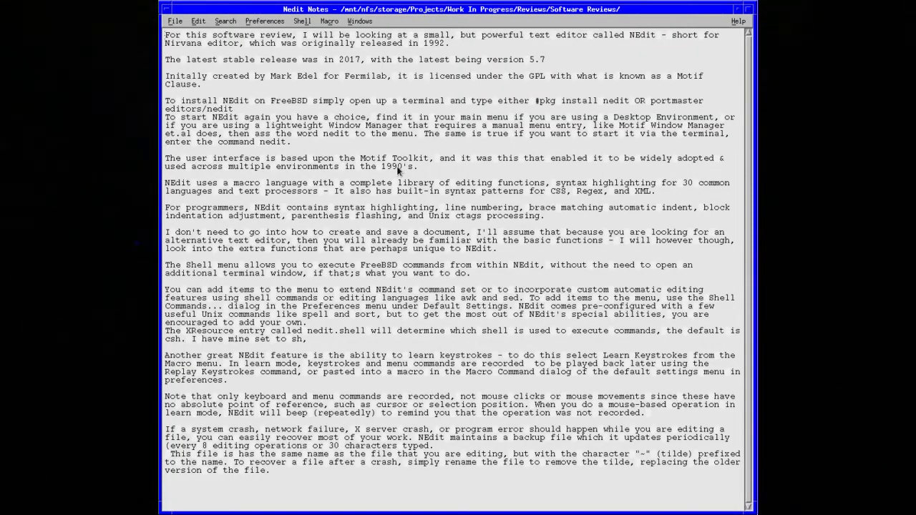
mouse_move(249, 109)
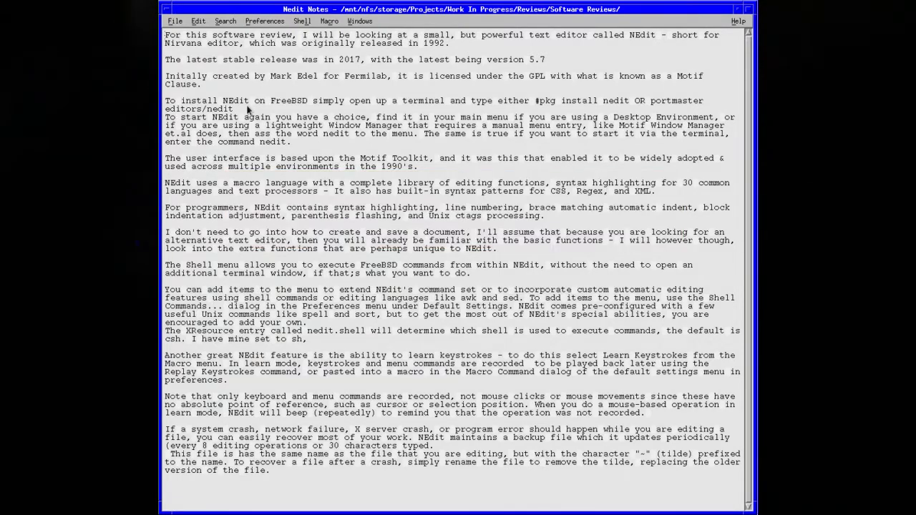
mouse_move(242, 126)
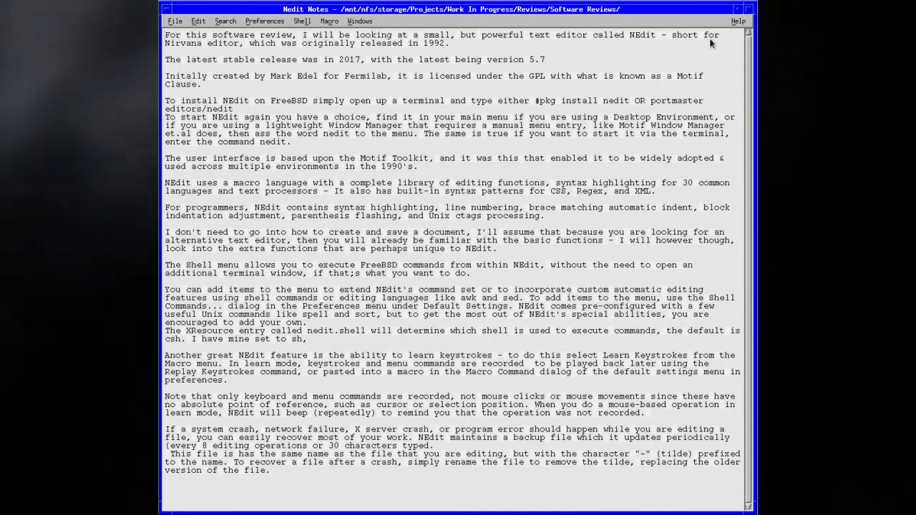
mouse_move(716, 48)
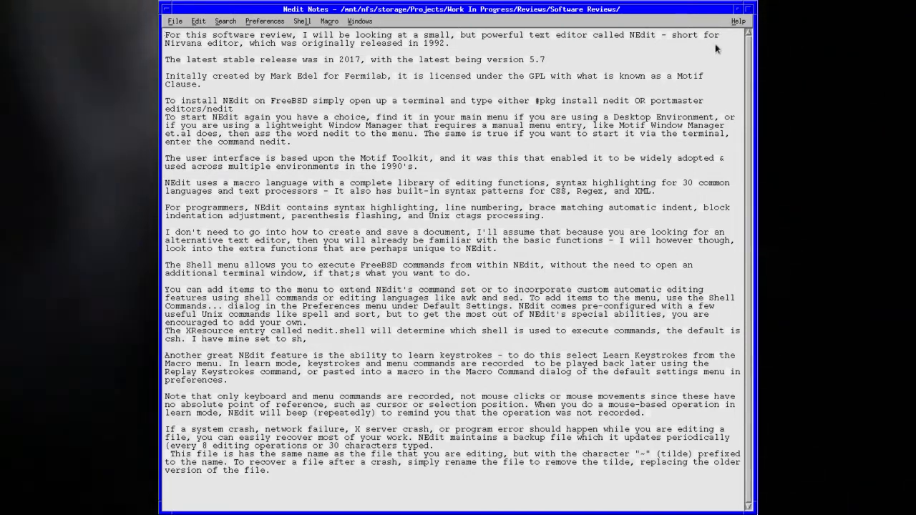
Browse the File and Edit menus, then show the Search commands (Find, Replace, Goto Line Number, Mark).
left_click(174, 21)
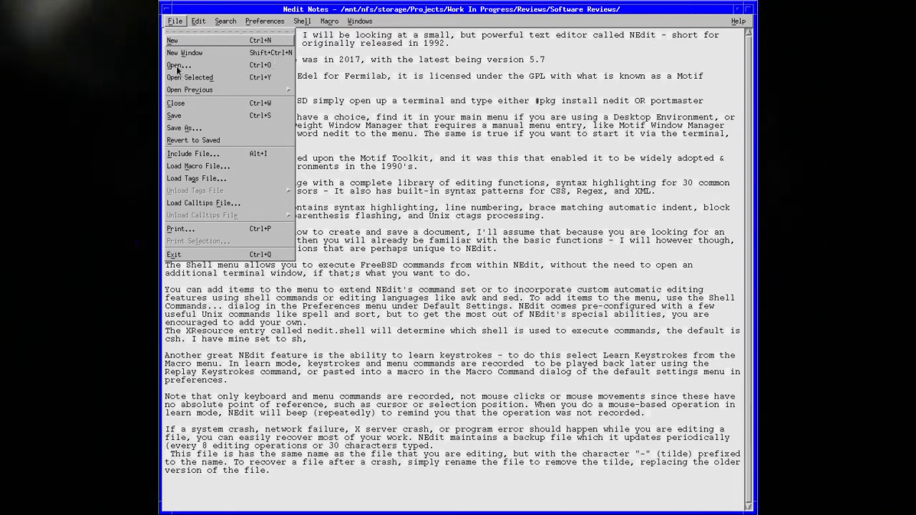
mouse_move(216, 143)
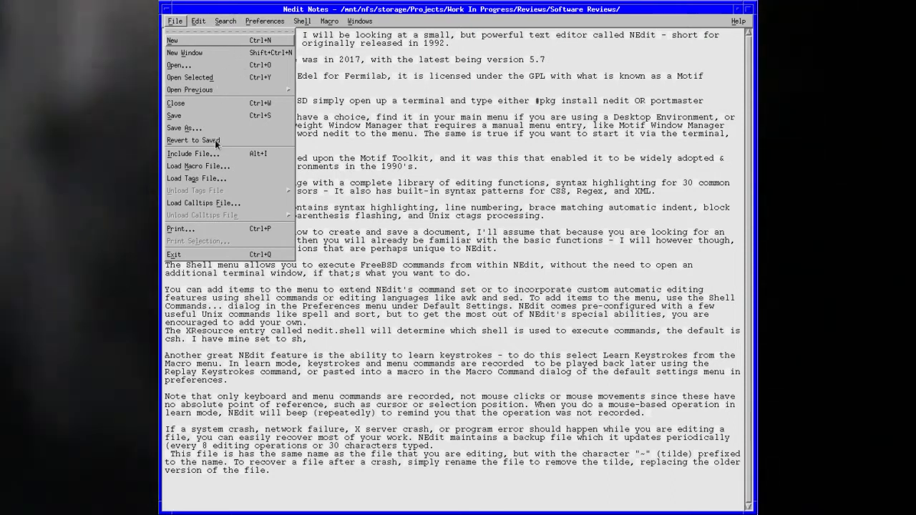
mouse_move(218, 130)
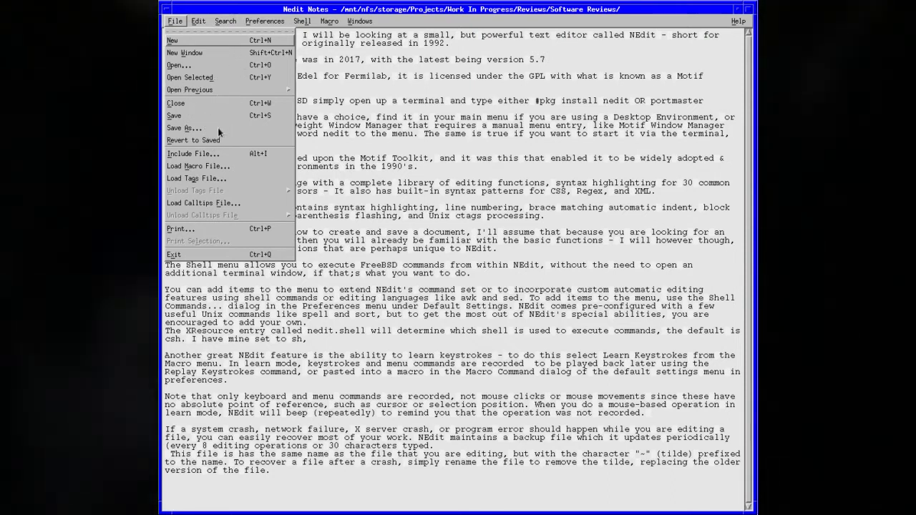
mouse_move(275, 156)
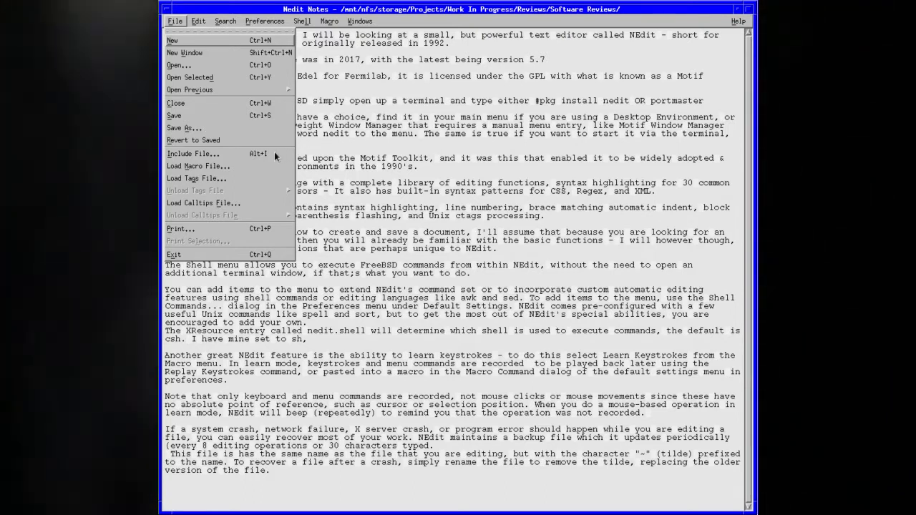
mouse_move(212, 183)
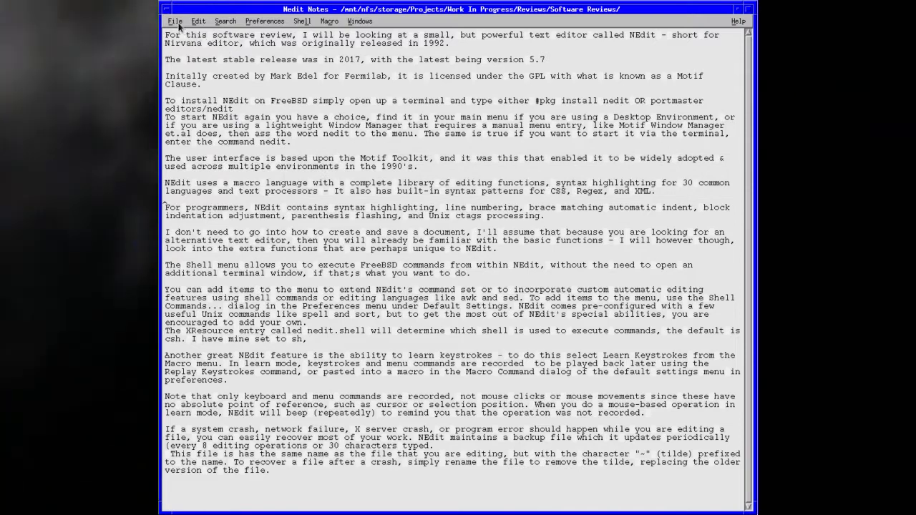
left_click(175, 22)
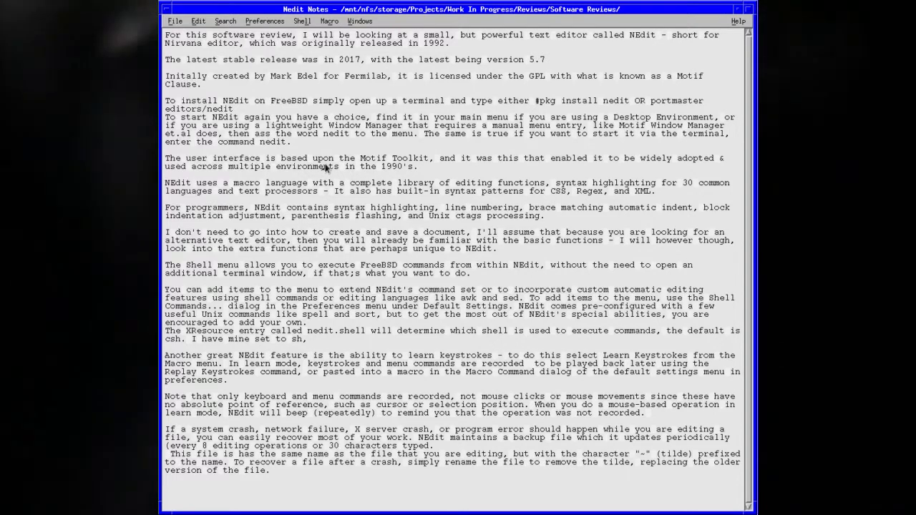
left_click(197, 22)
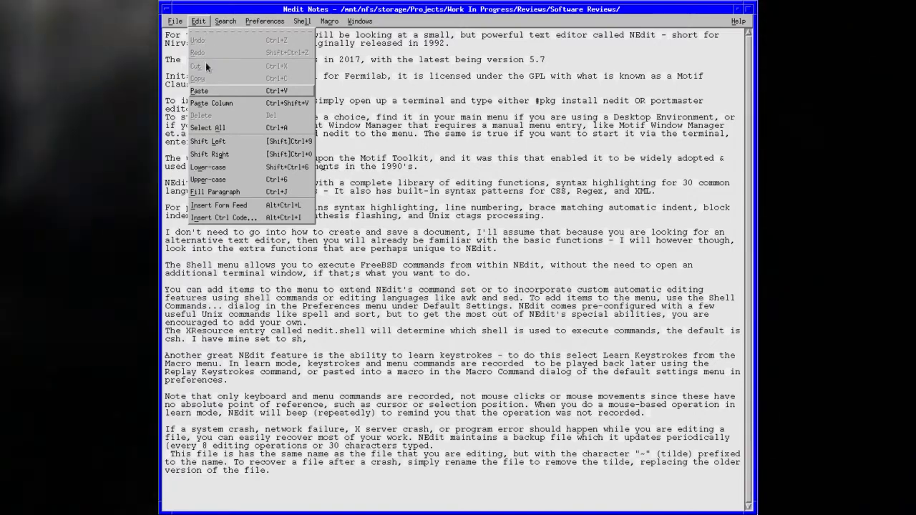
mouse_move(203, 116)
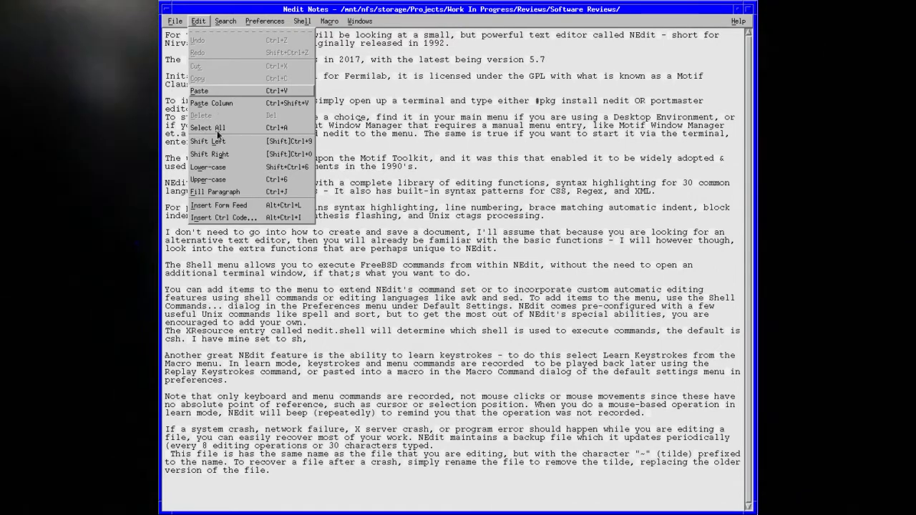
mouse_move(226, 152)
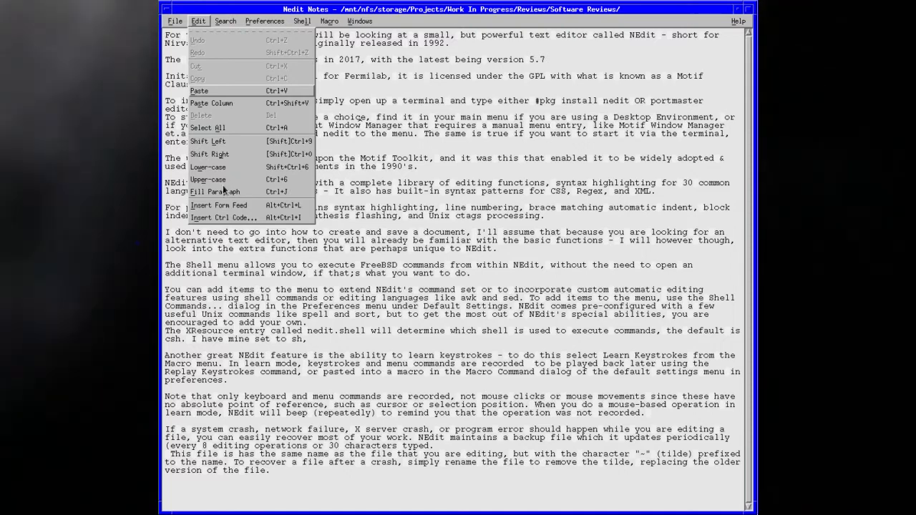
mouse_move(346, 121)
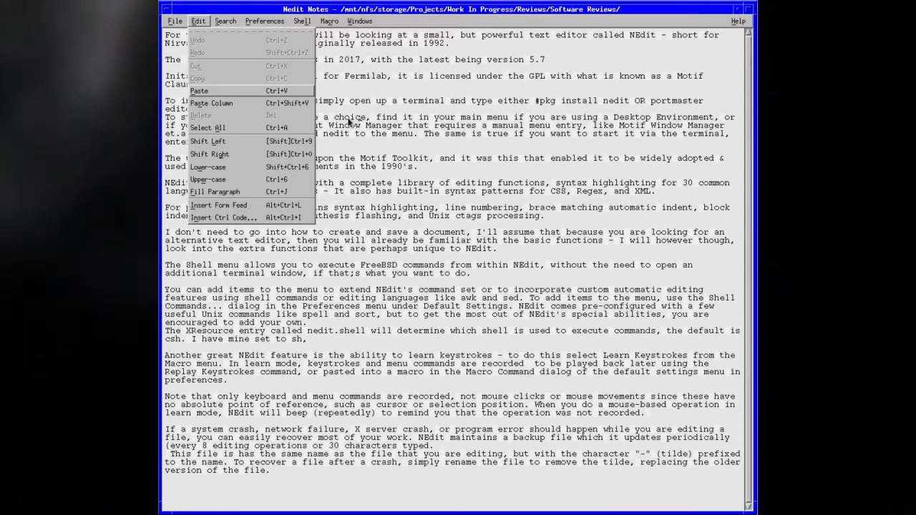
mouse_move(183, 222)
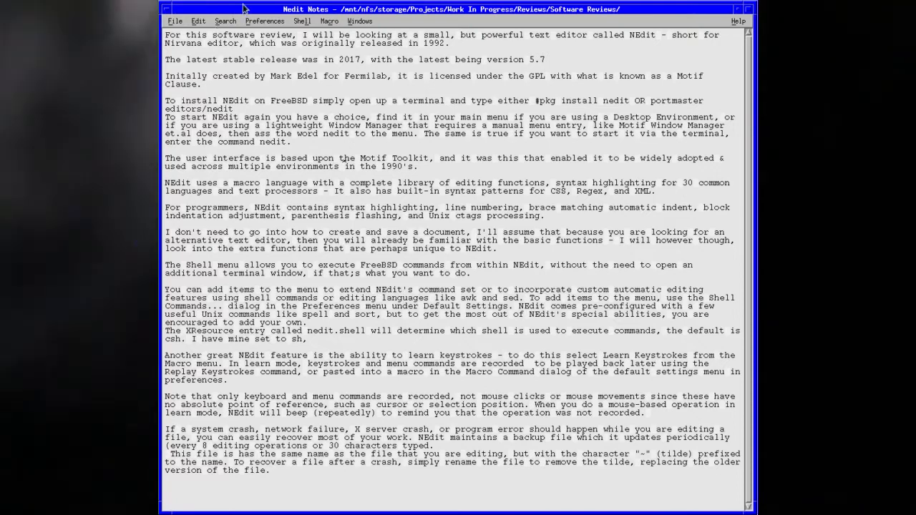
left_click(225, 21)
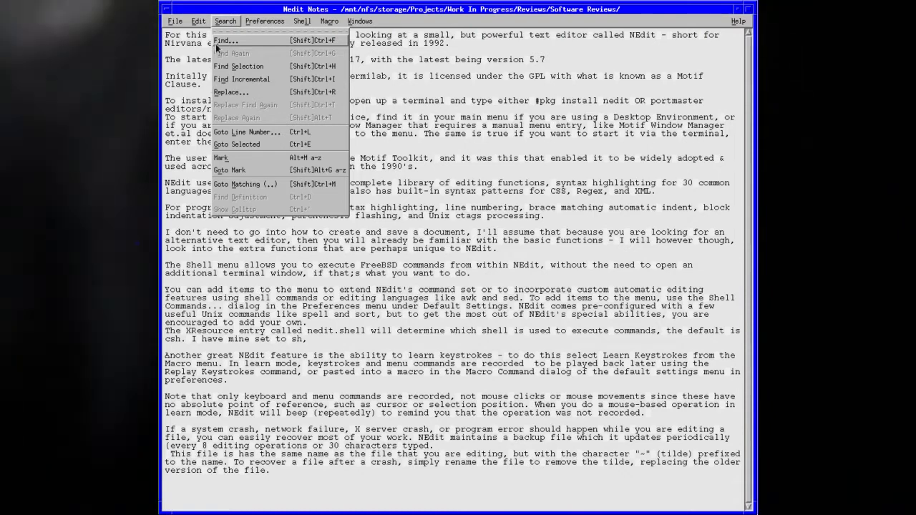
mouse_move(229, 97)
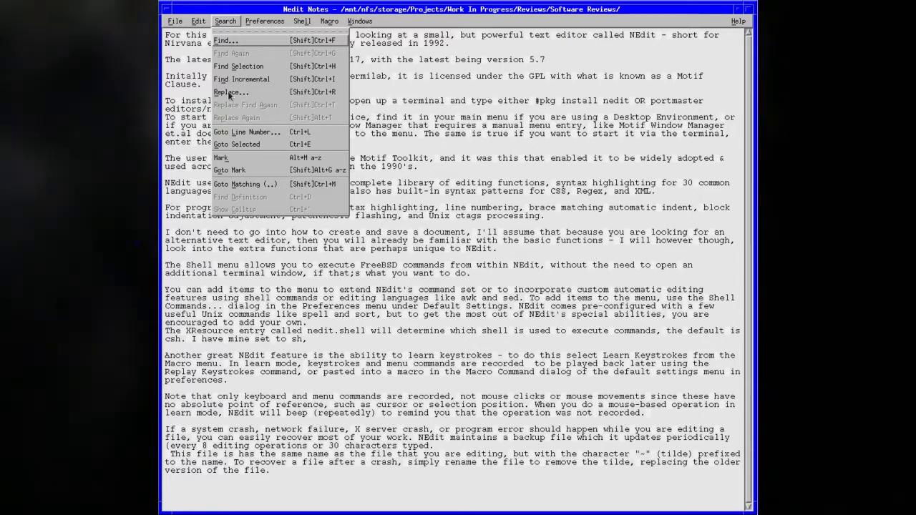
mouse_move(250, 46)
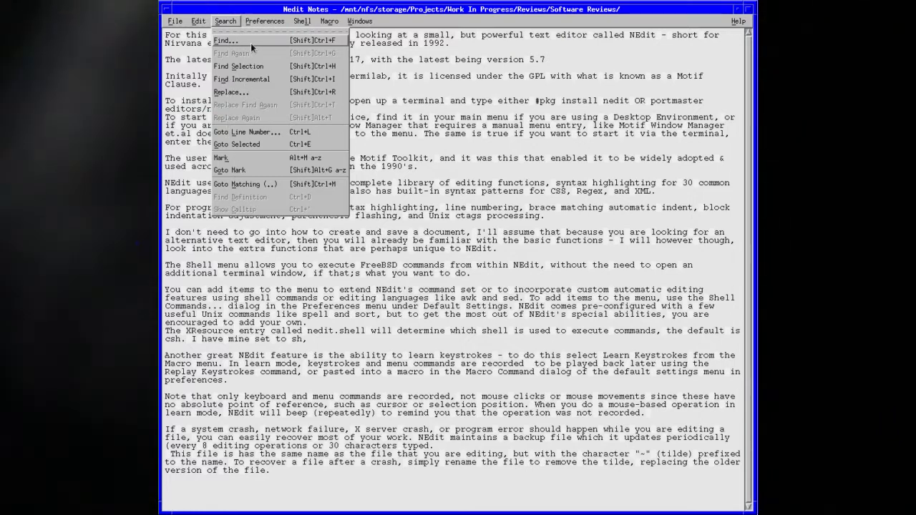
mouse_move(240, 97)
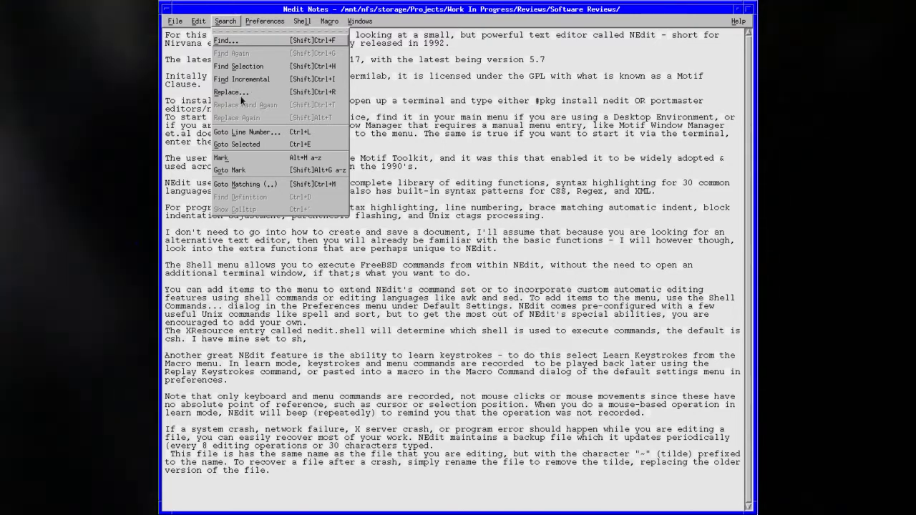
mouse_move(227, 124)
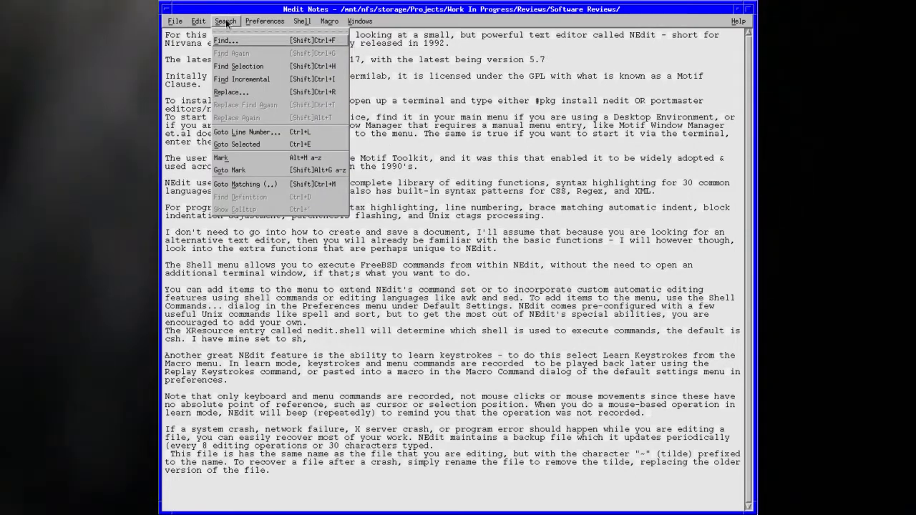
Browse the Preferences menu entries, including the Default Settings submenu.
left_click(263, 22)
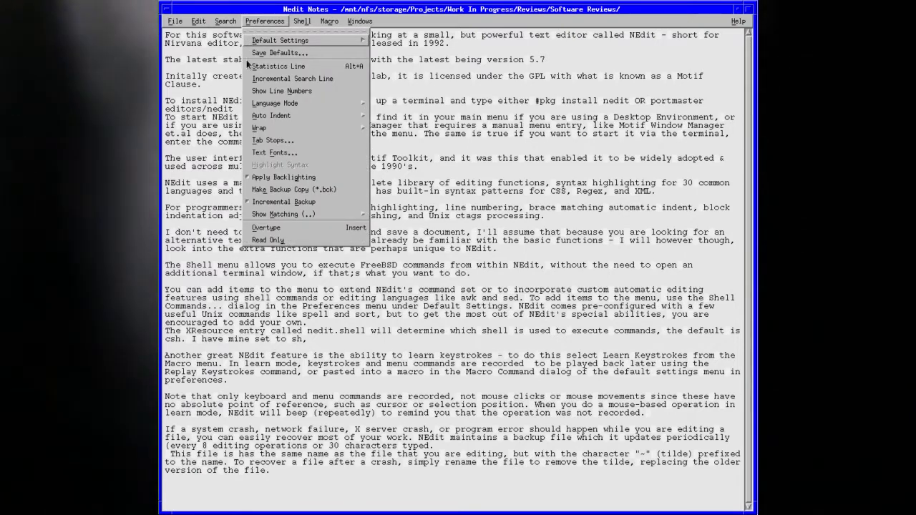
mouse_move(279, 169)
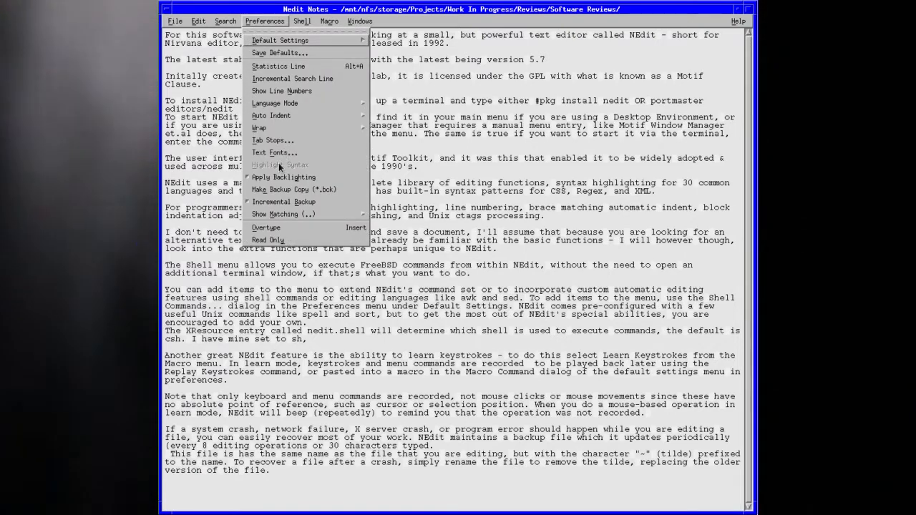
left_click(279, 40)
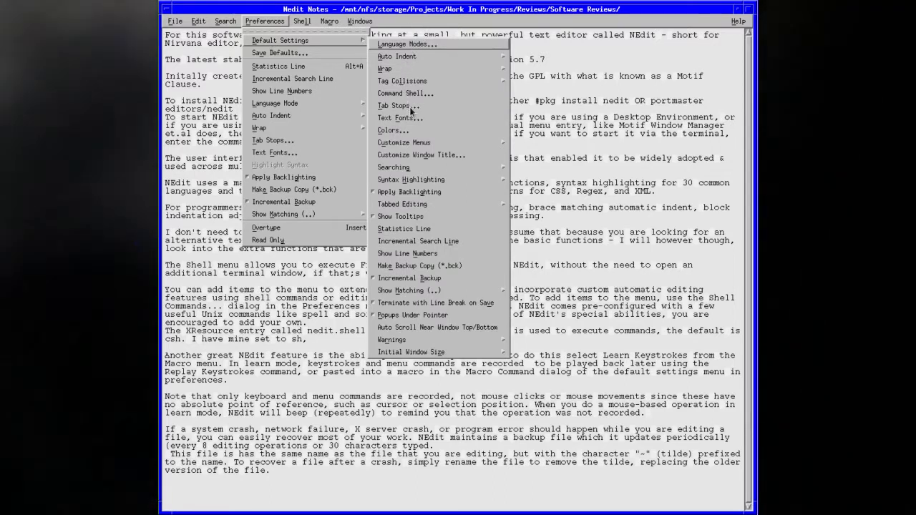
mouse_move(394, 150)
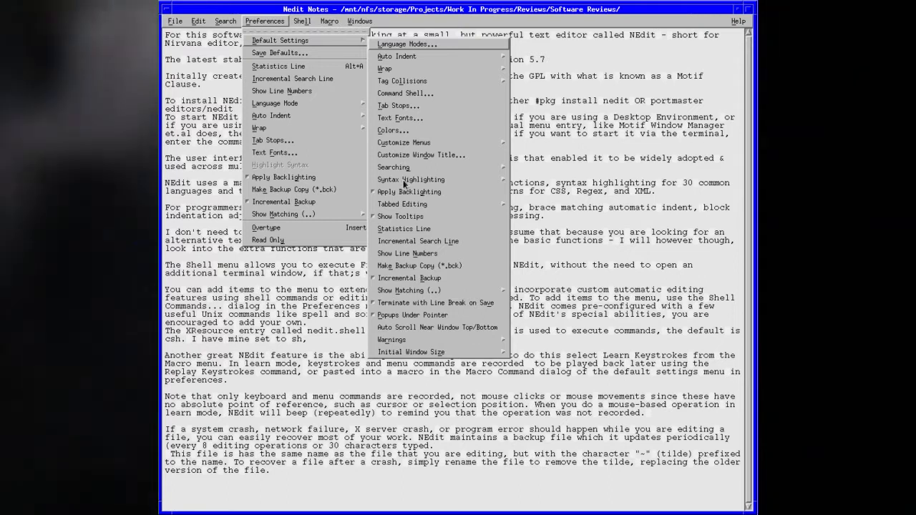
mouse_move(415, 198)
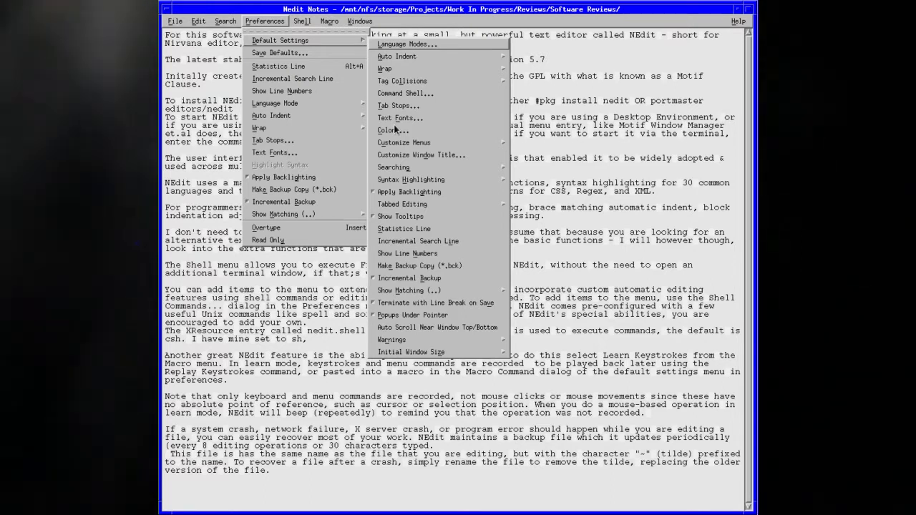
mouse_move(385, 55)
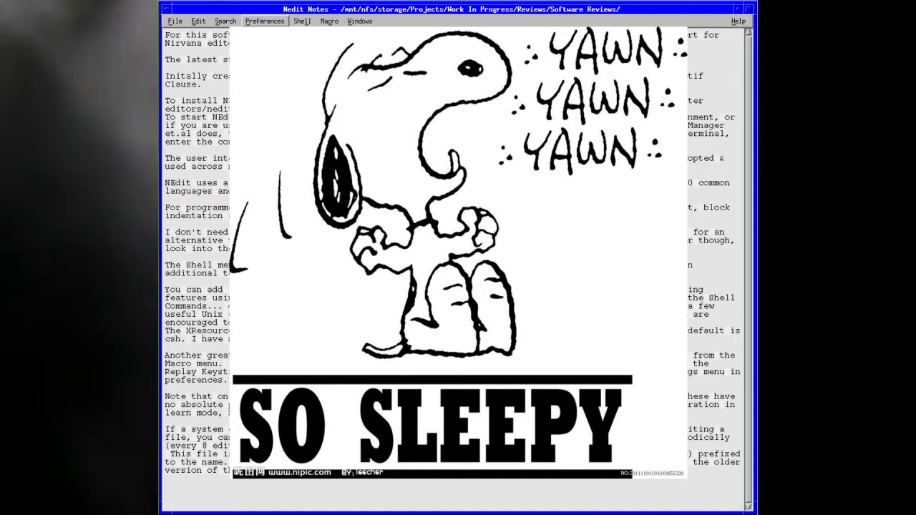
left_click(264, 22)
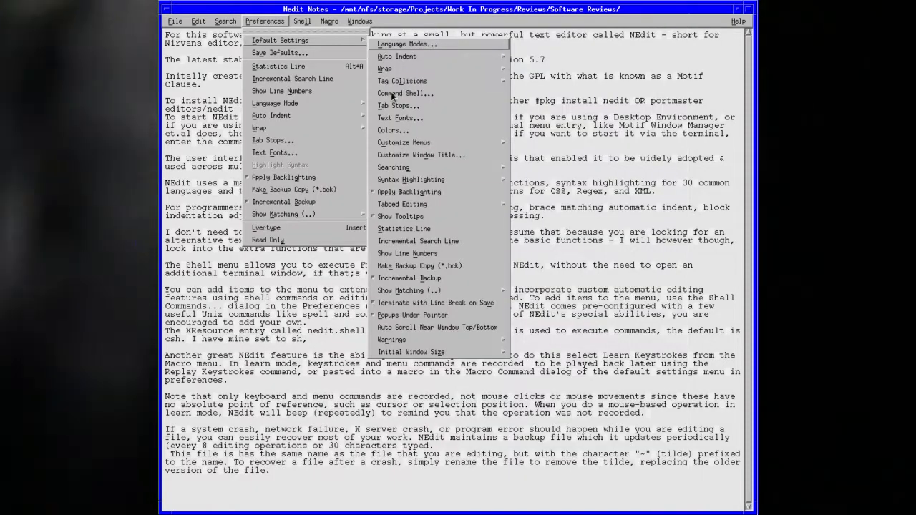
mouse_move(422, 106)
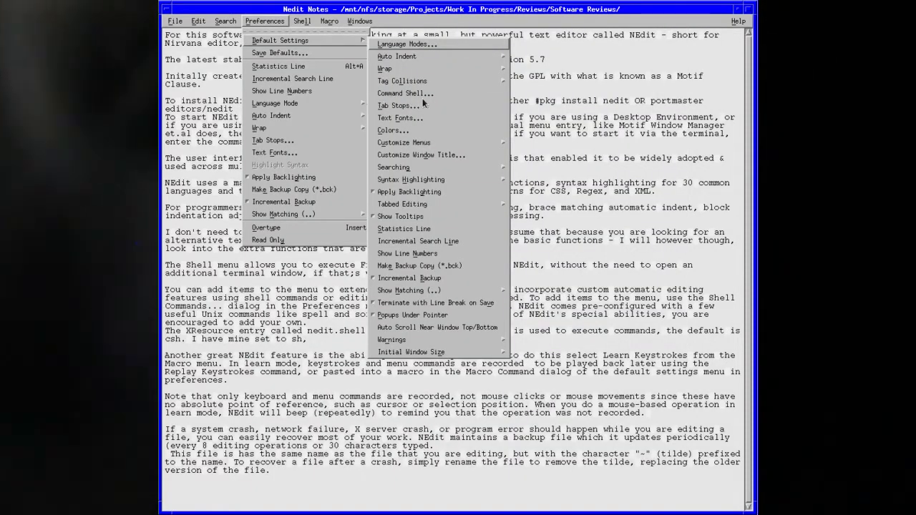
mouse_move(414, 95)
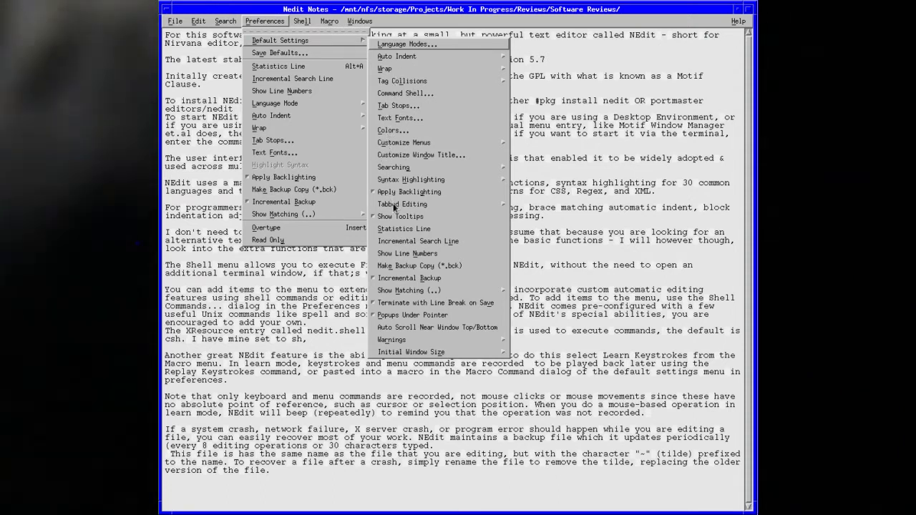
mouse_move(452, 166)
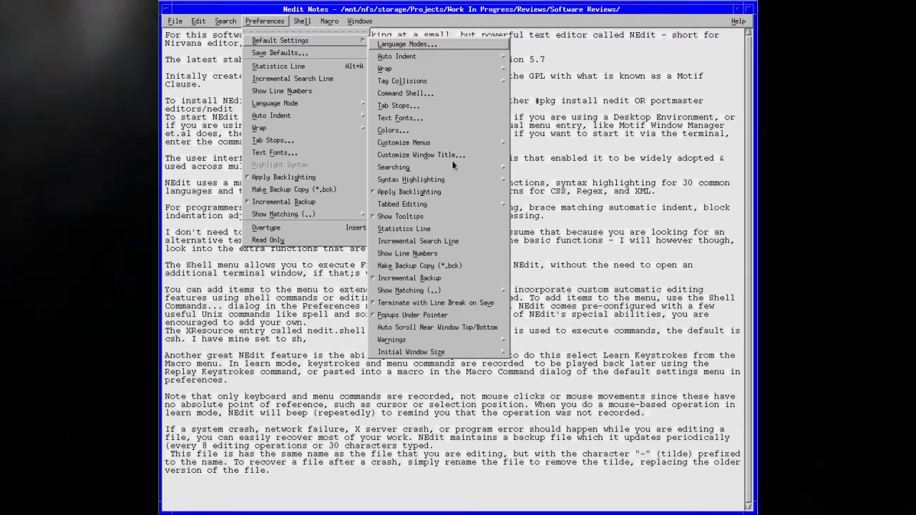
mouse_move(422, 318)
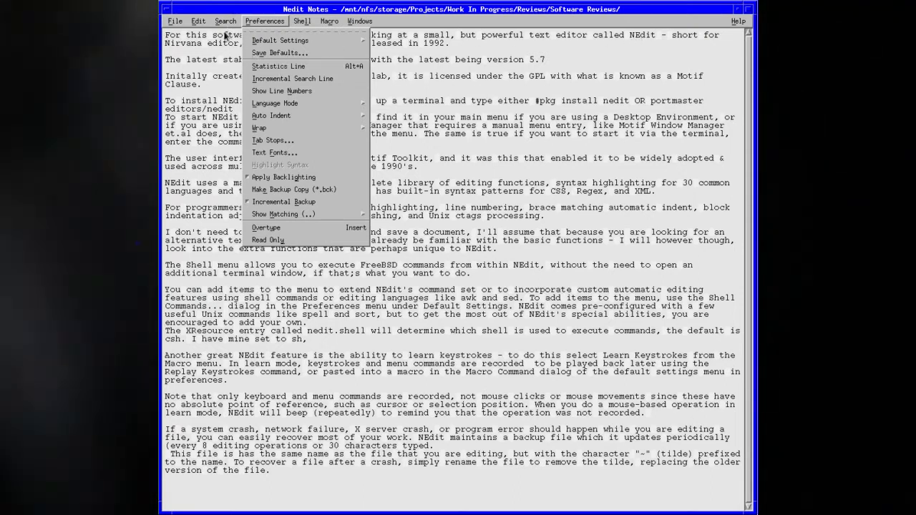
mouse_move(334, 56)
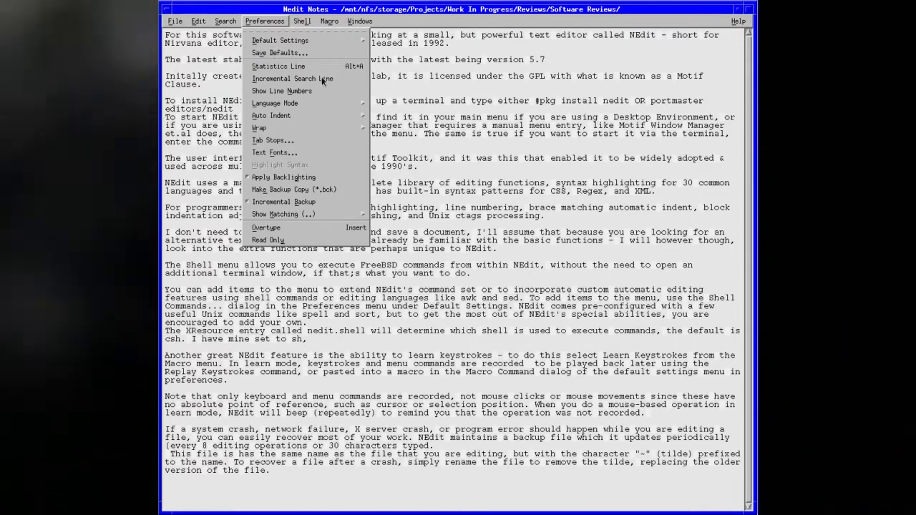
mouse_move(283, 78)
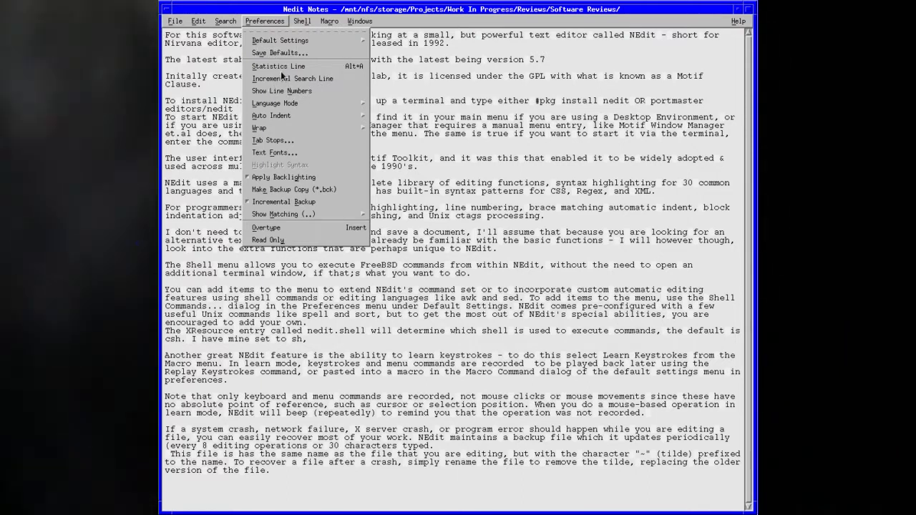
mouse_move(286, 121)
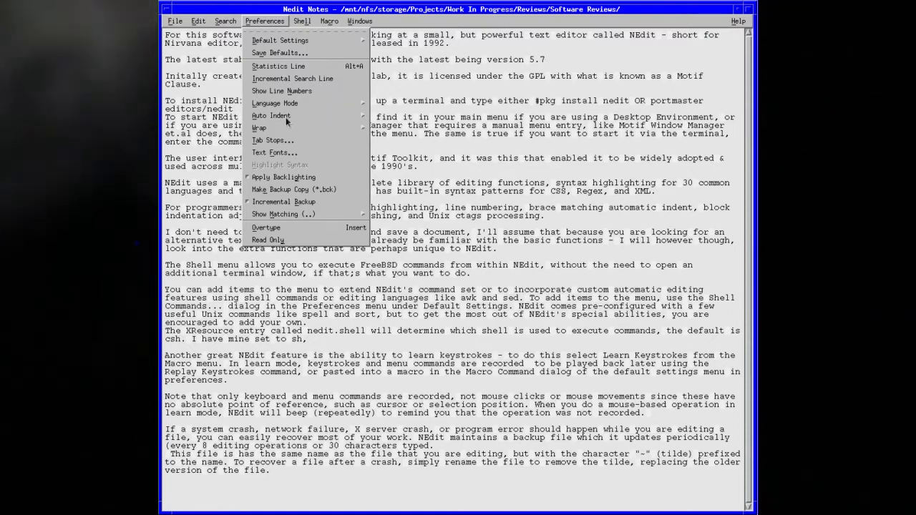
mouse_move(279, 218)
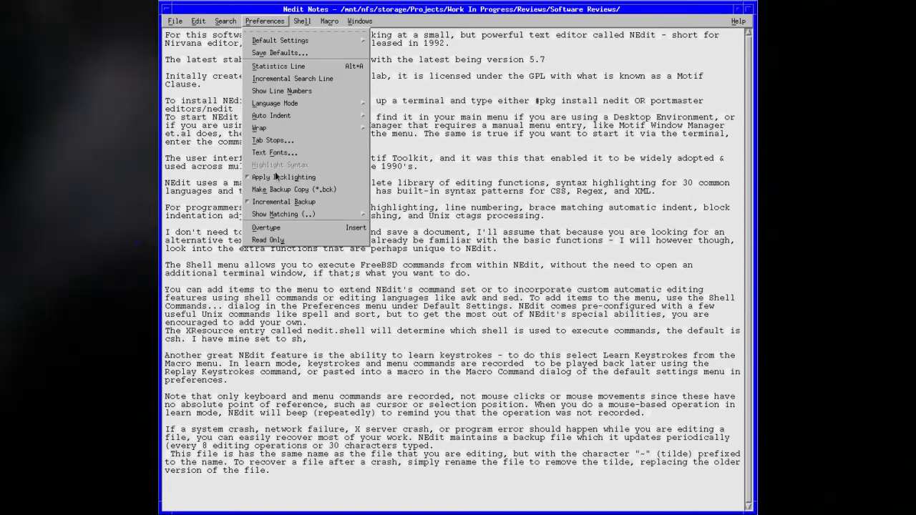
mouse_move(260, 103)
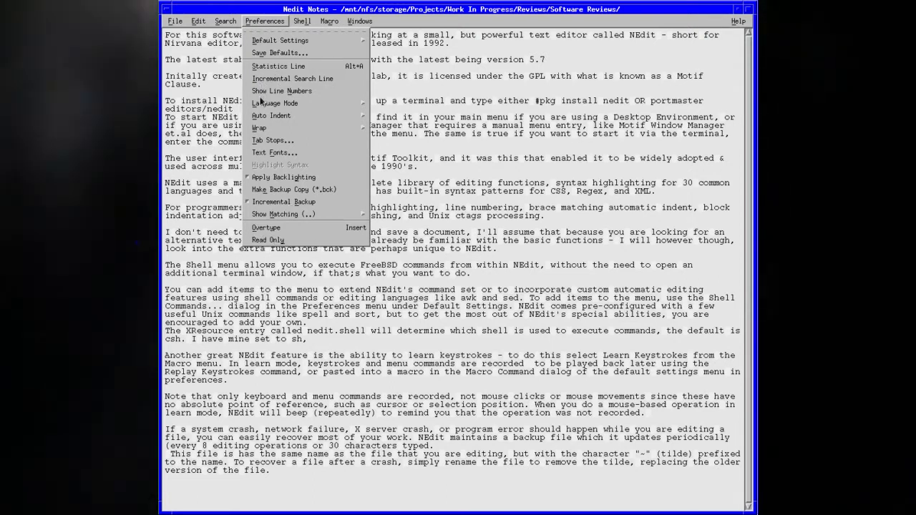
mouse_move(261, 129)
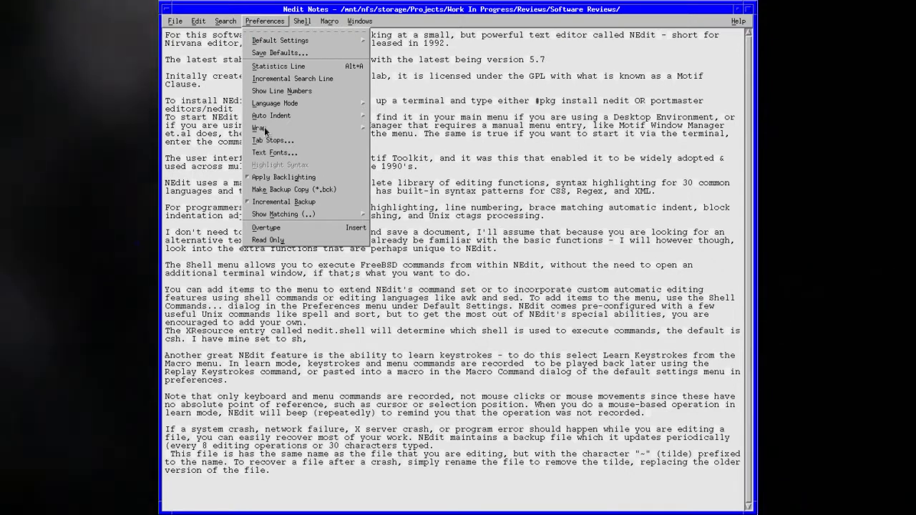
mouse_move(266, 130)
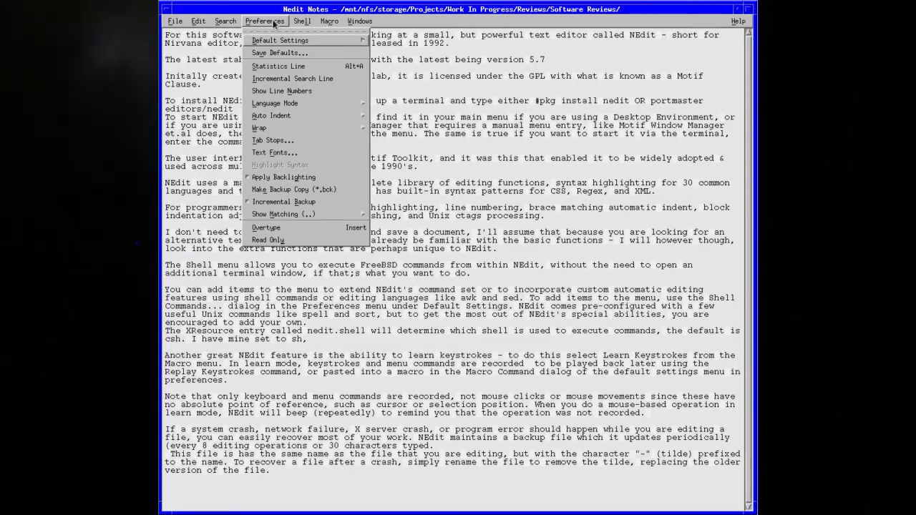
Show the Shell menu's commands for the notes file and close it again.
left_click(300, 21)
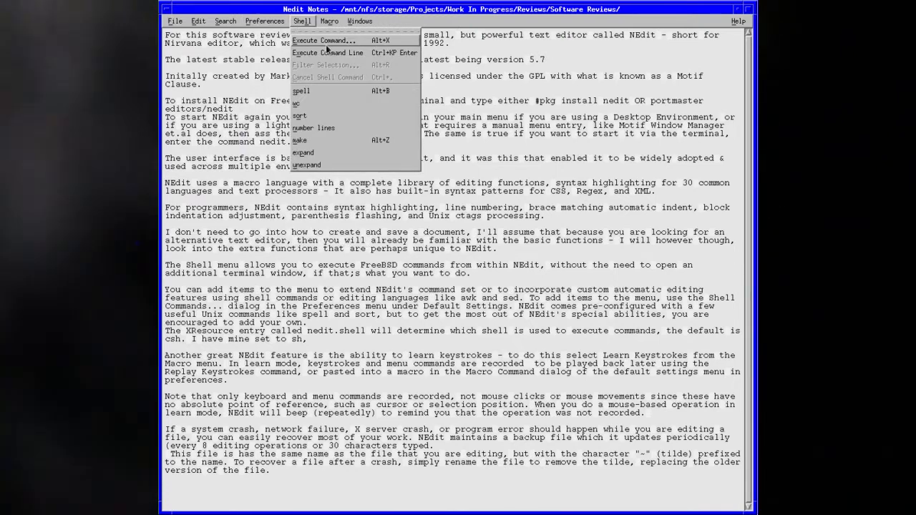
mouse_move(347, 82)
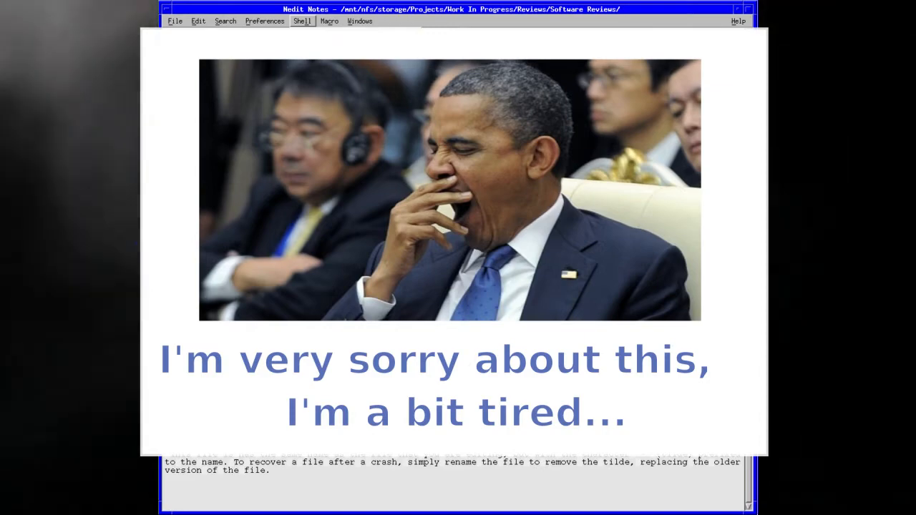
left_click(302, 21)
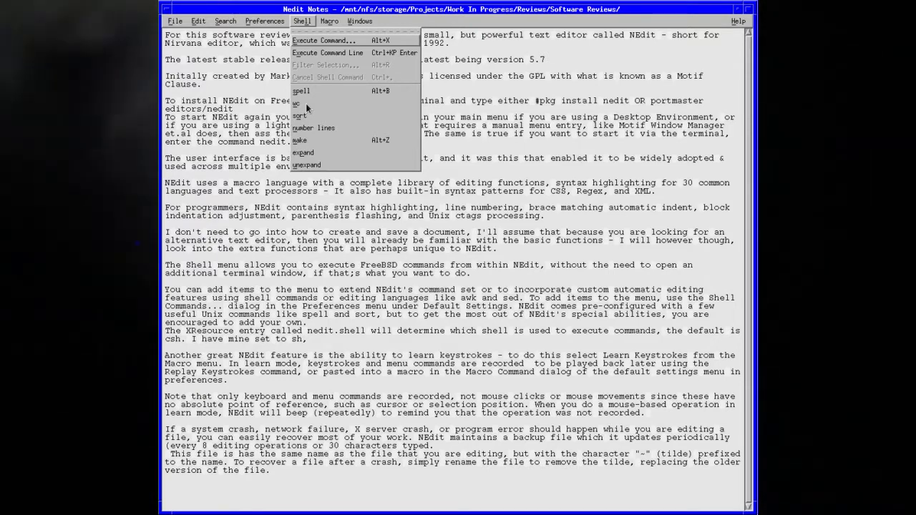
mouse_move(299, 106)
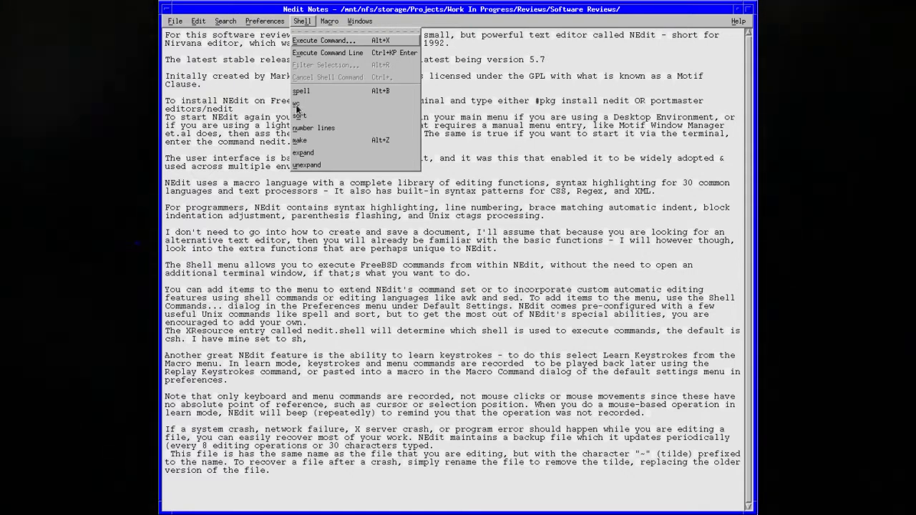
Run Shell > wc twice to show the notes file's line, word and character count, dismissing each result.
left_click(296, 104)
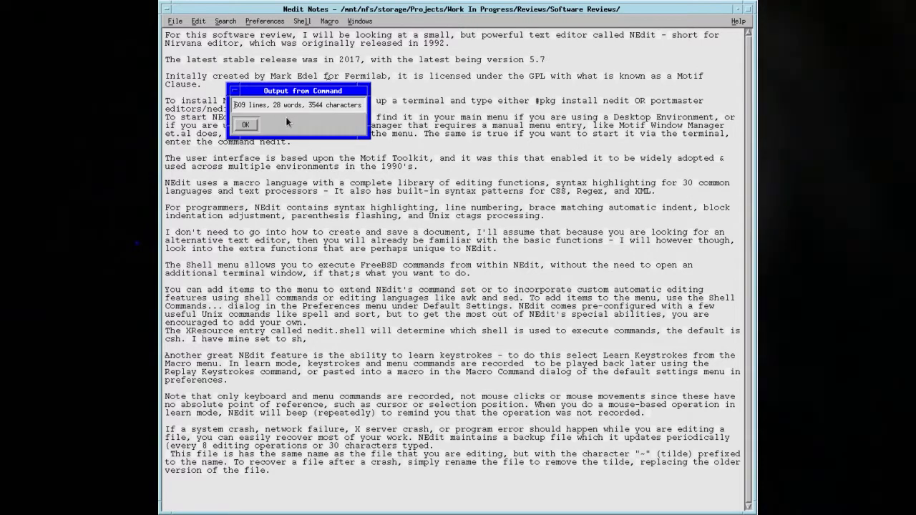
left_click(245, 125)
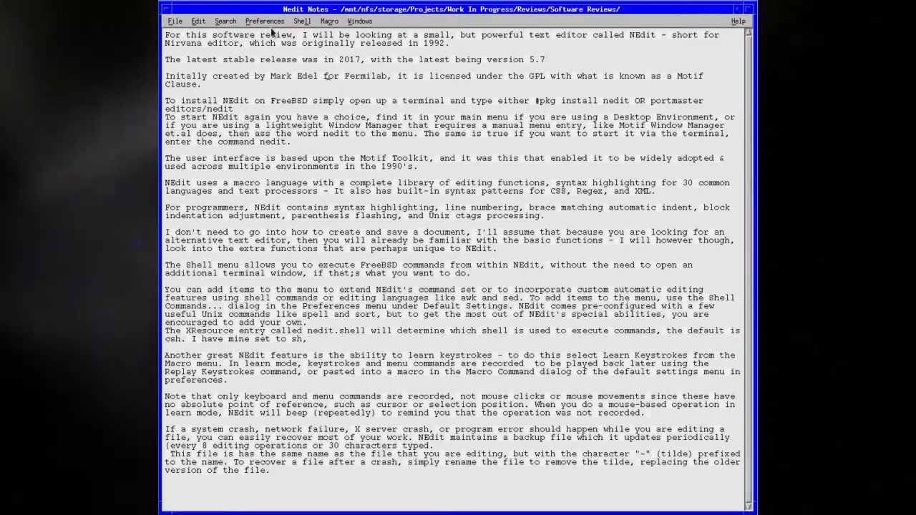
left_click(301, 21)
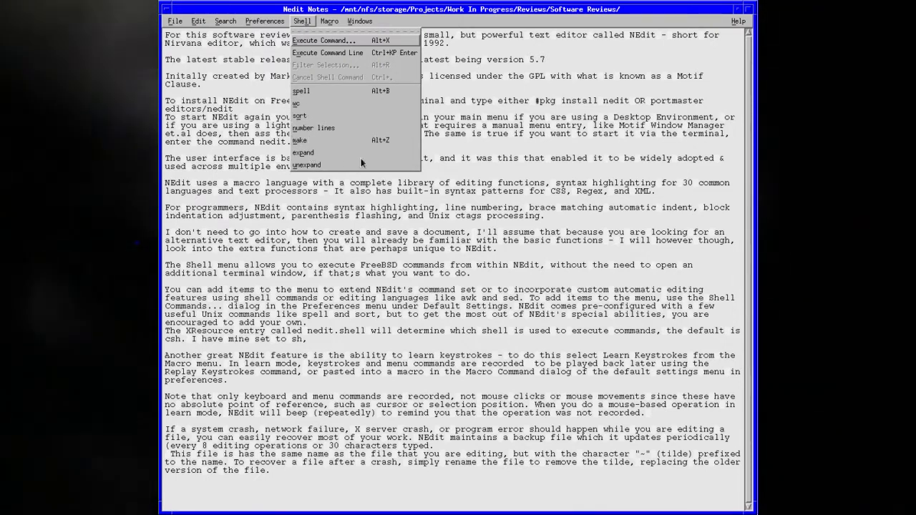
mouse_move(357, 77)
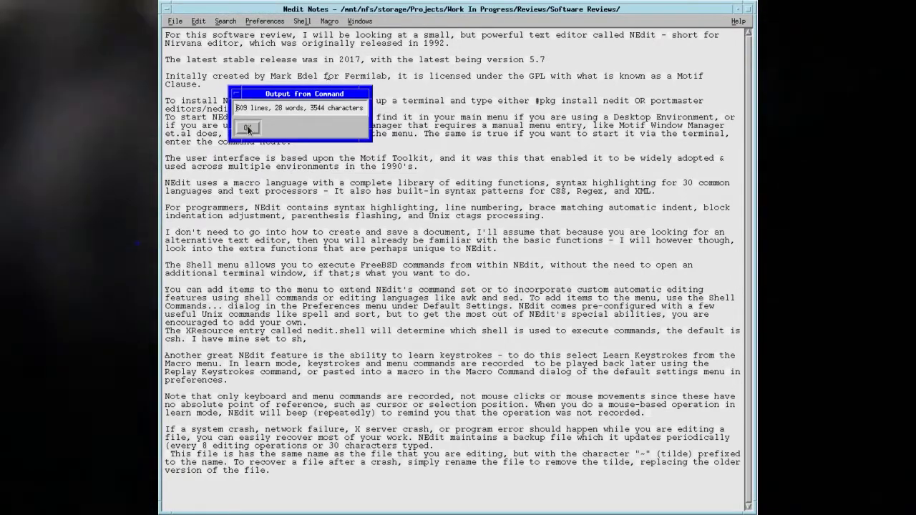
left_click(302, 21)
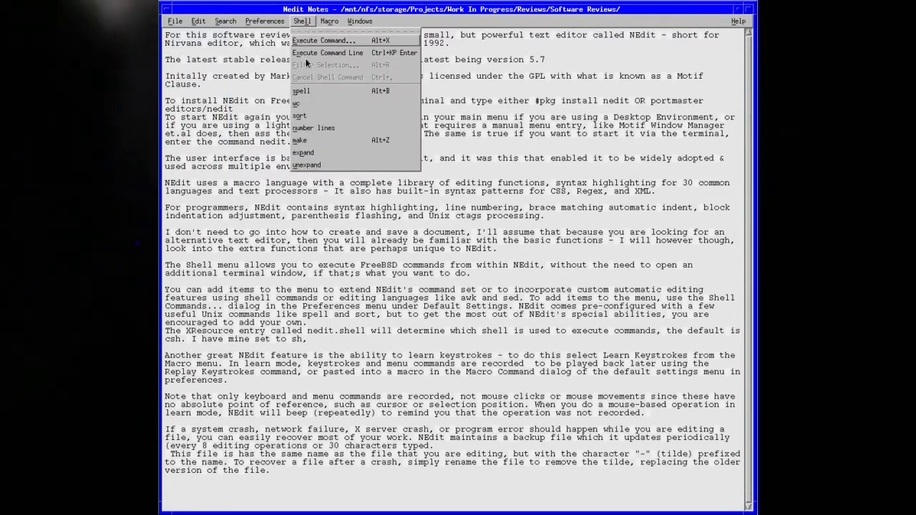
left_click(329, 22)
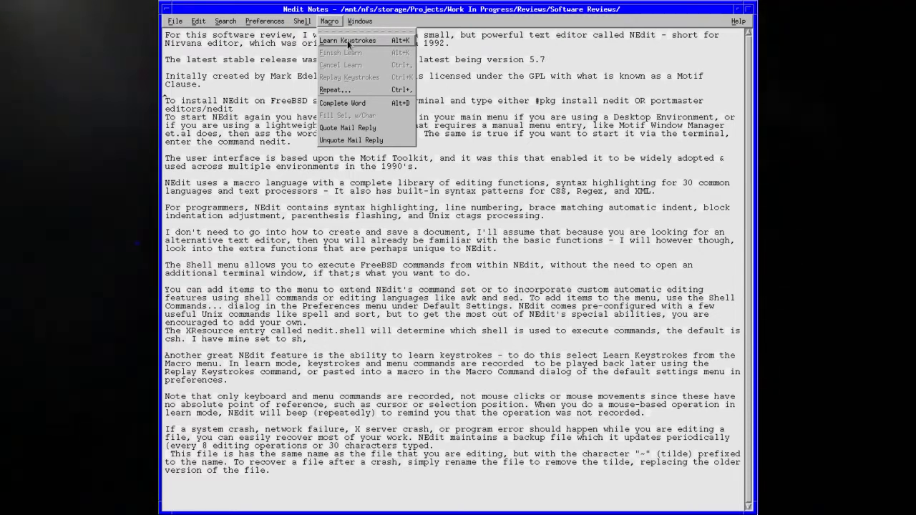
mouse_move(375, 60)
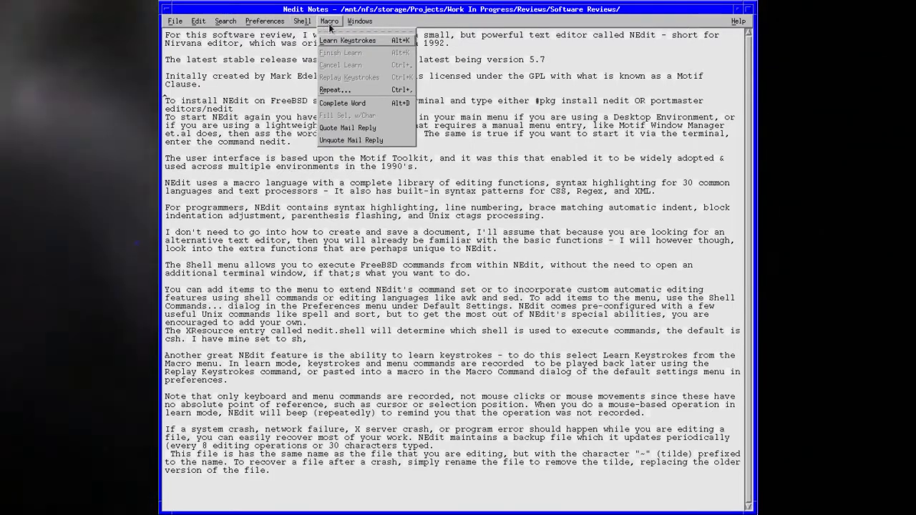
left_click(342, 115)
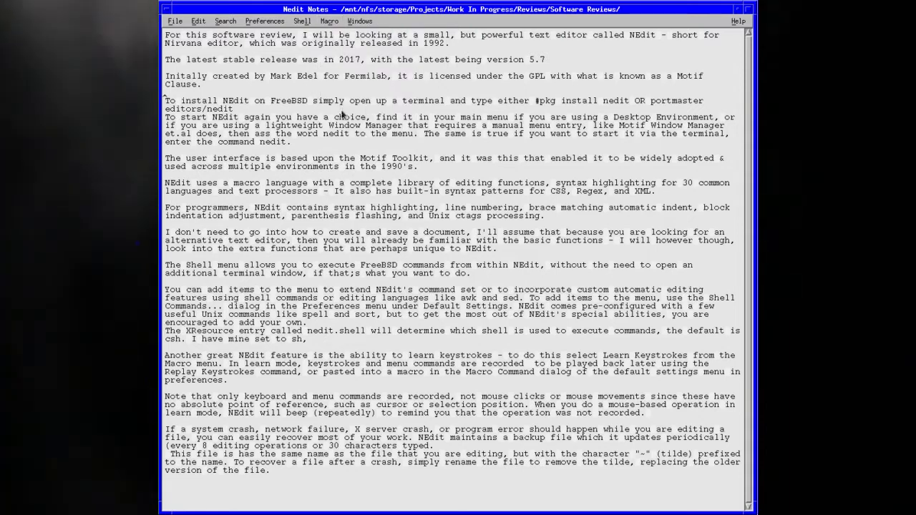
left_click(329, 21)
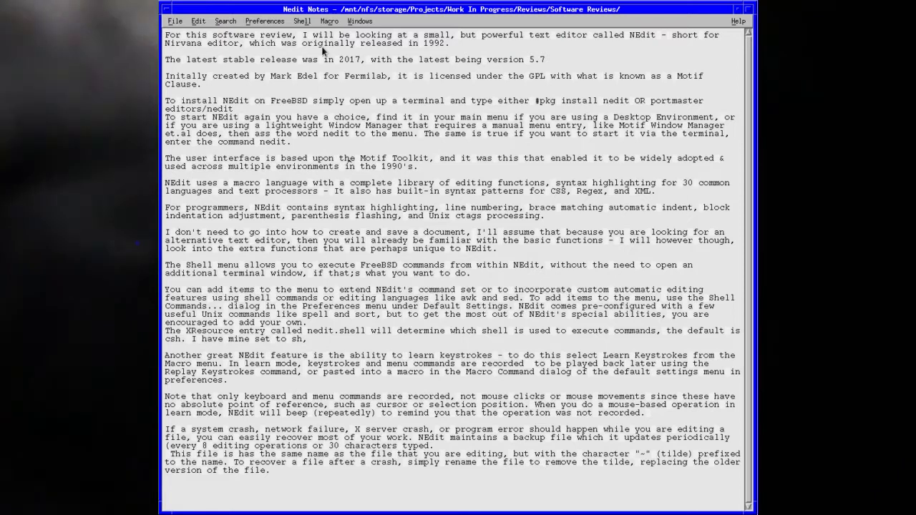
left_click(359, 22)
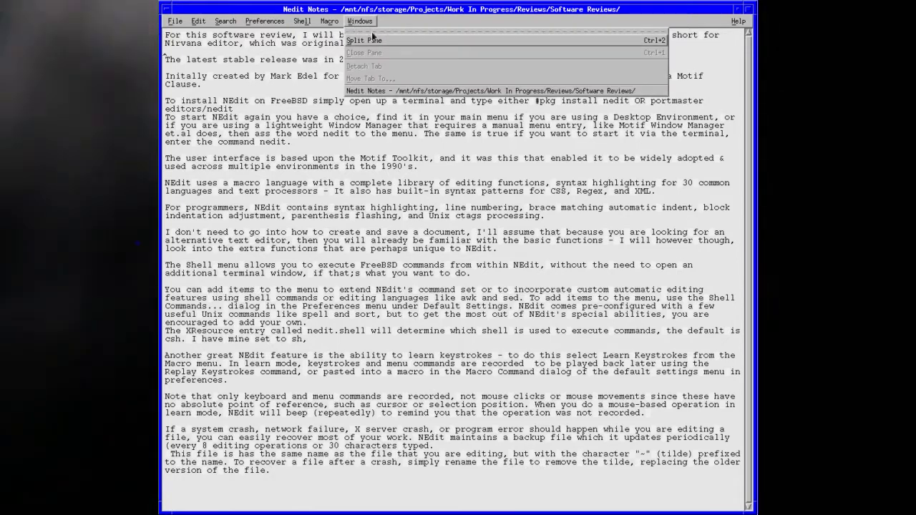
Split the notes into two stacked panes and enter 'kkkkkk' so both panes update.
left_click(364, 40)
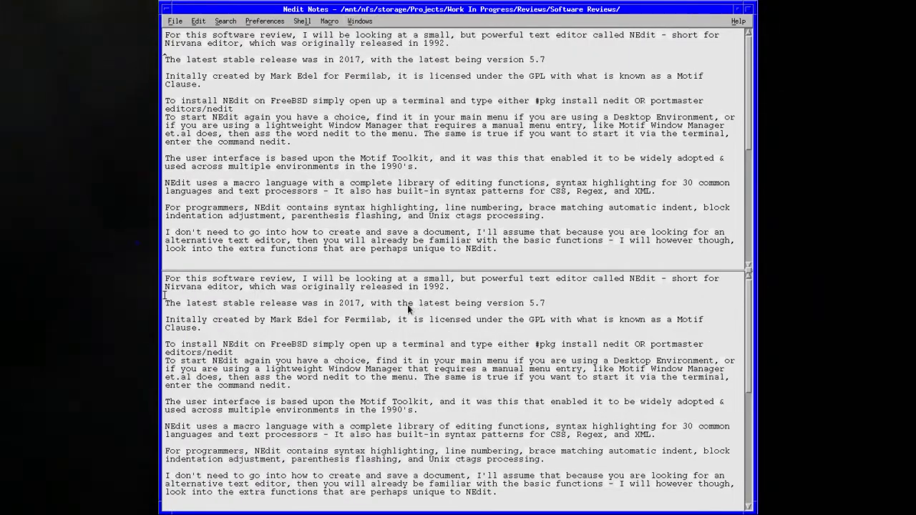
mouse_move(347, 315)
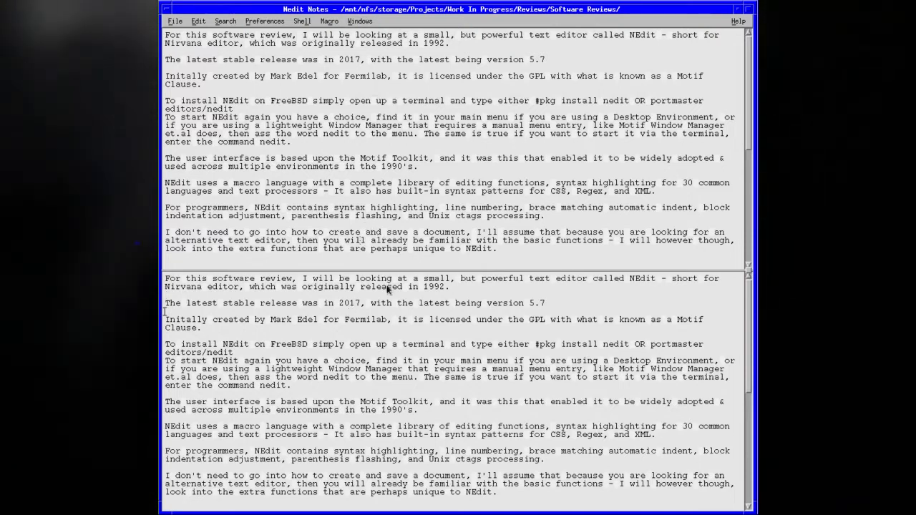
mouse_move(338, 318)
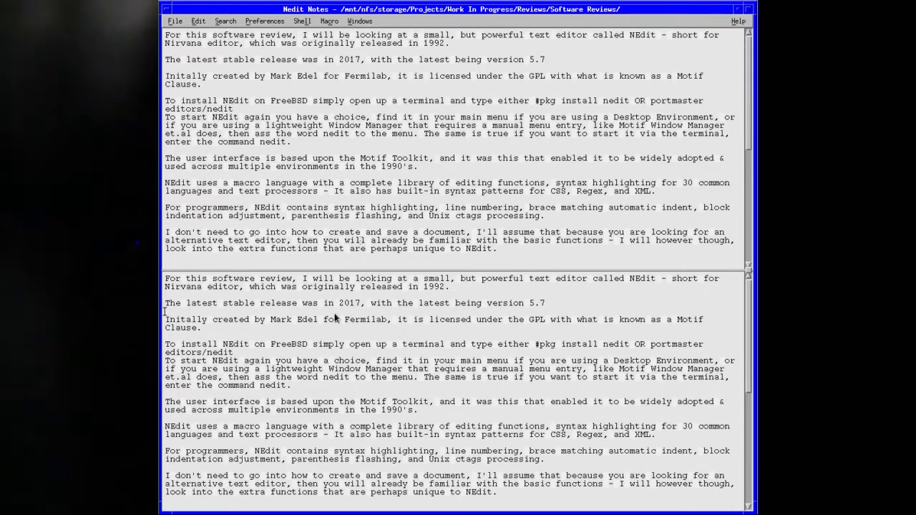
type("kkkkkk")
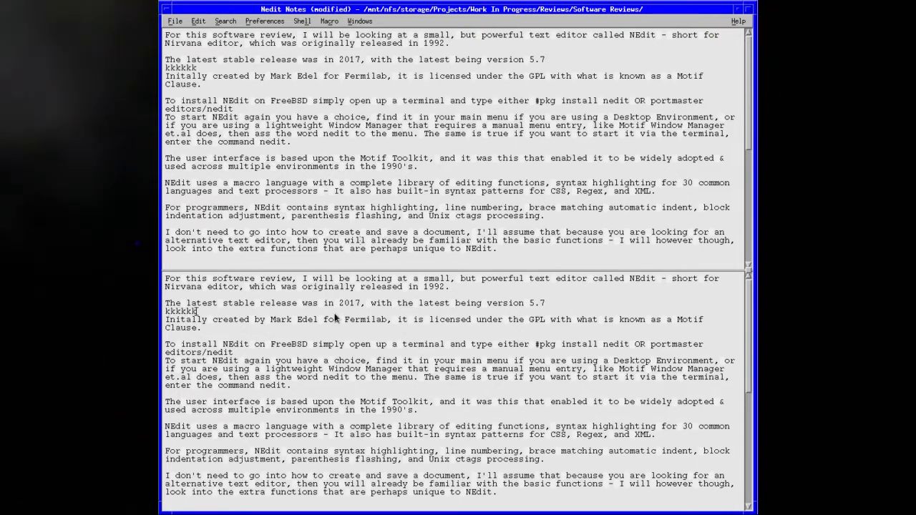
left_click(359, 21)
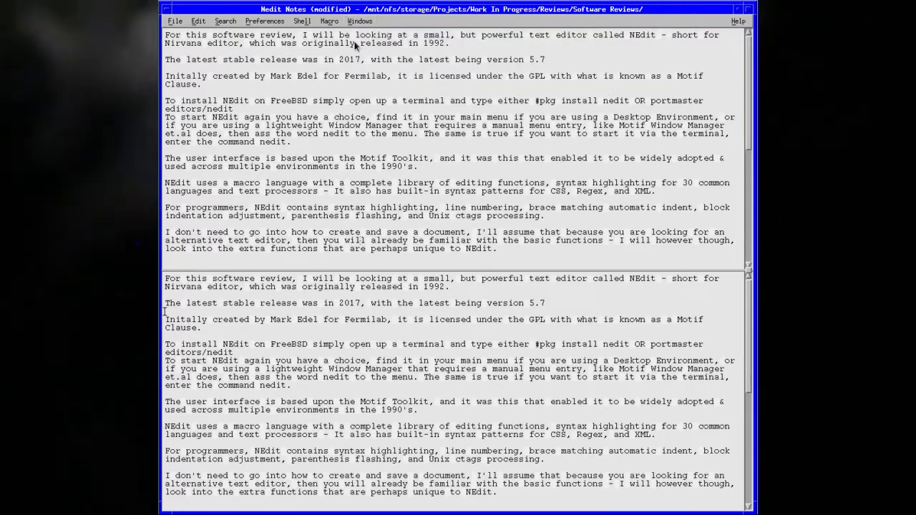
left_click(359, 22)
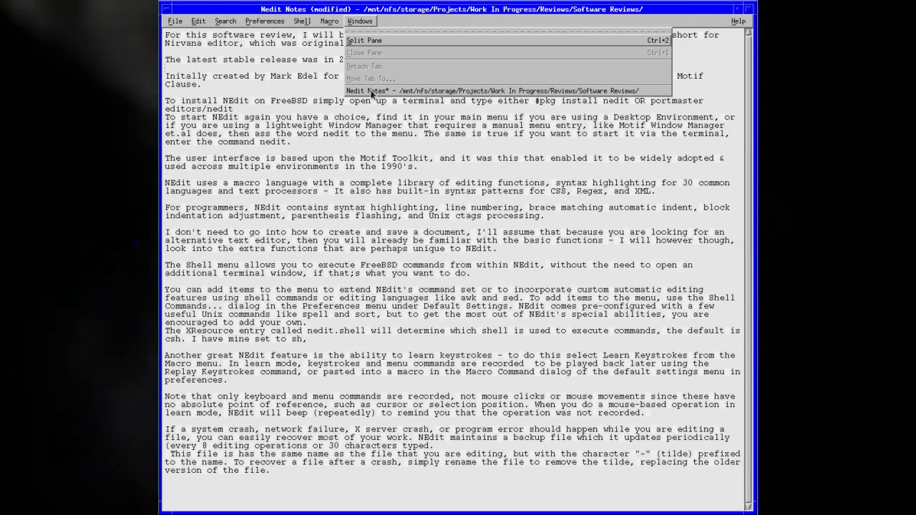
mouse_move(547, 100)
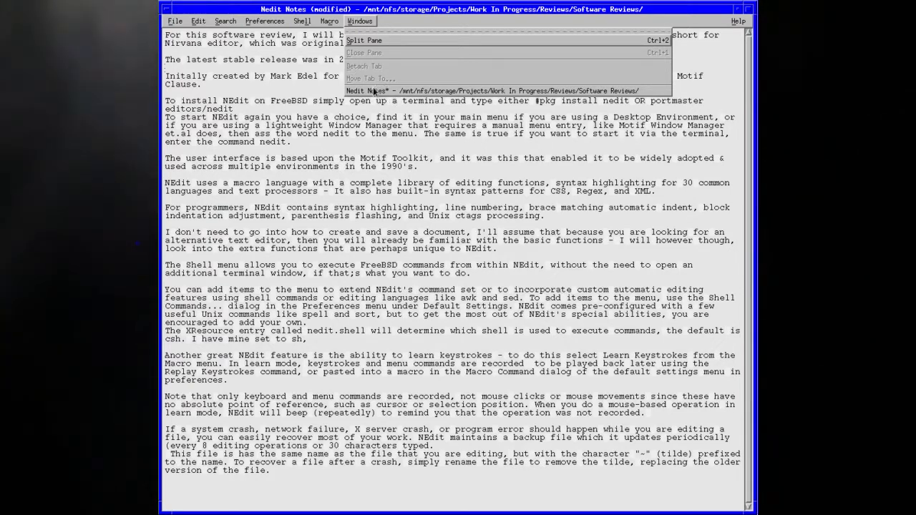
Create a blank Untitled document with File > New Tab beside the Nedit Notes tab.
left_click(360, 22)
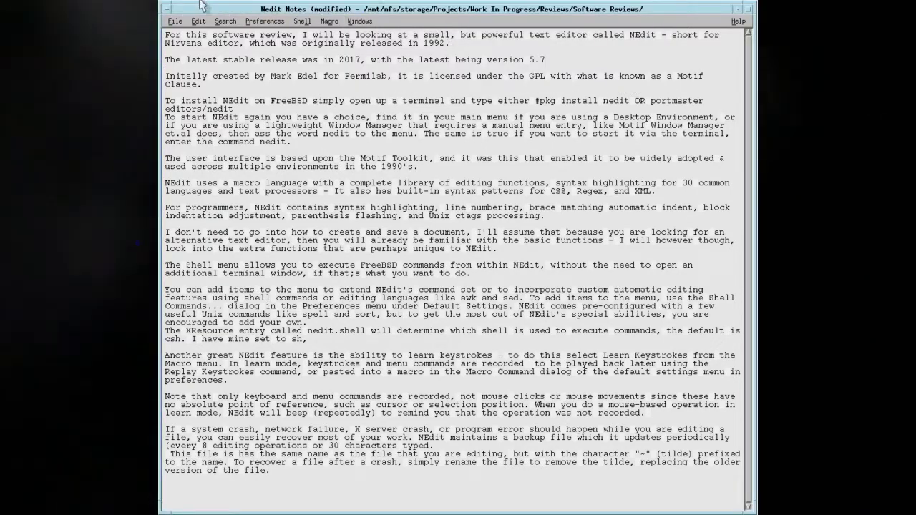
left_click(175, 20)
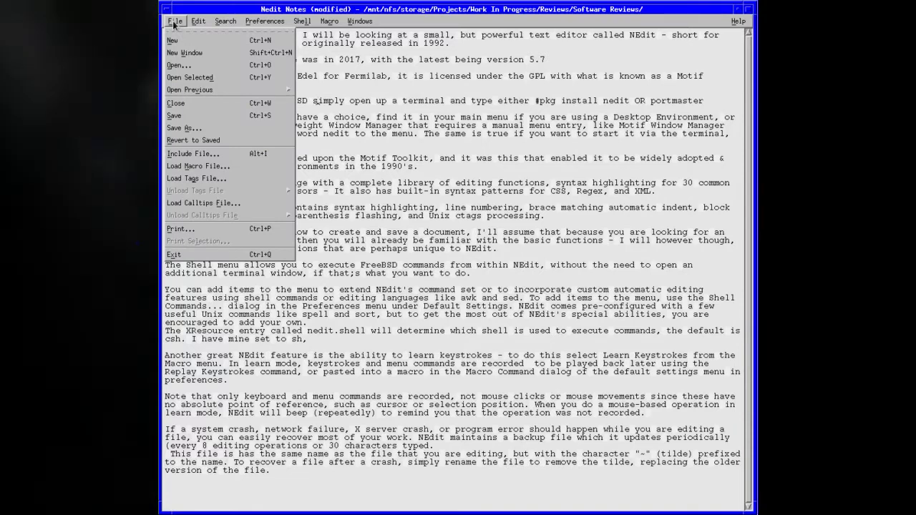
left_click(185, 52)
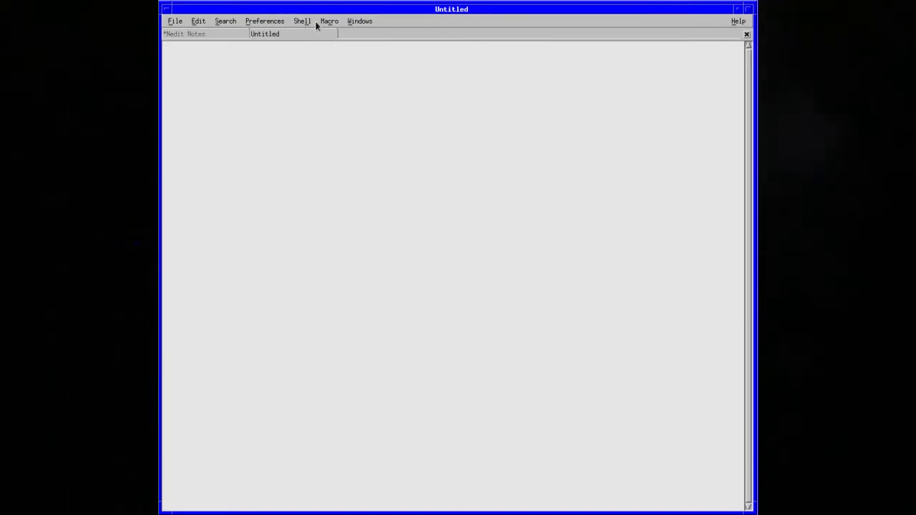
left_click(329, 21)
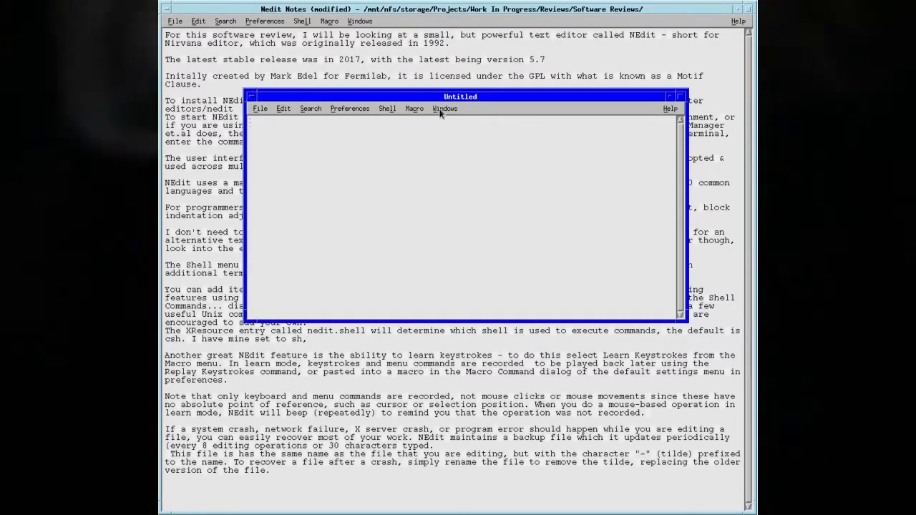
Move the Untitled document into the Nedit Notes window via Windows > Move Tab To, then close it without saving.
left_click(446, 109)
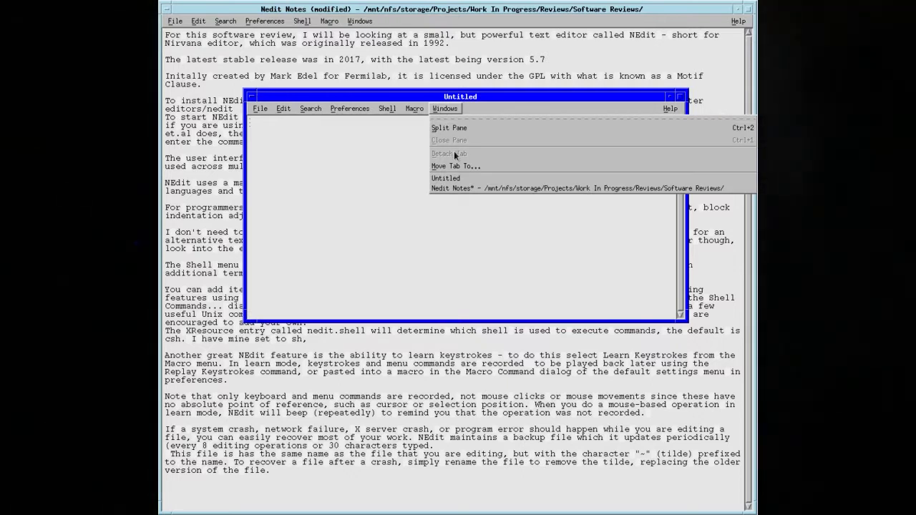
left_click(455, 166)
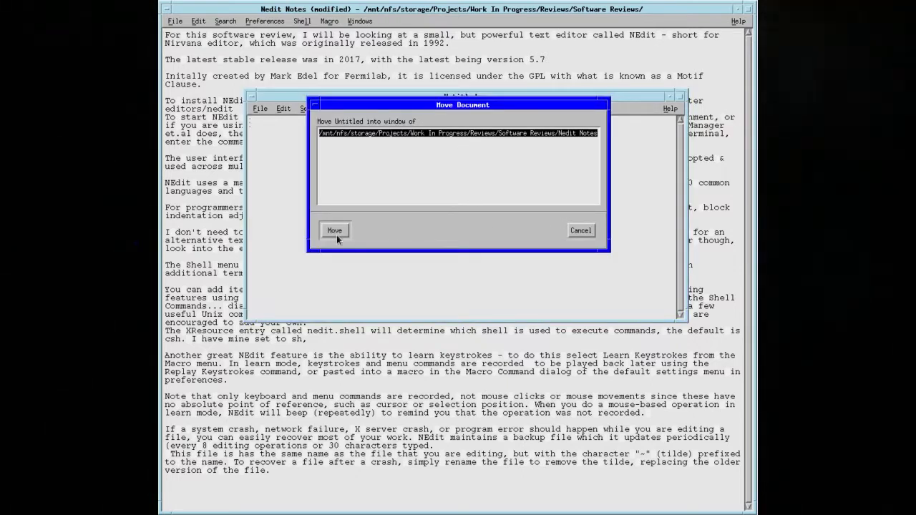
left_click(335, 229)
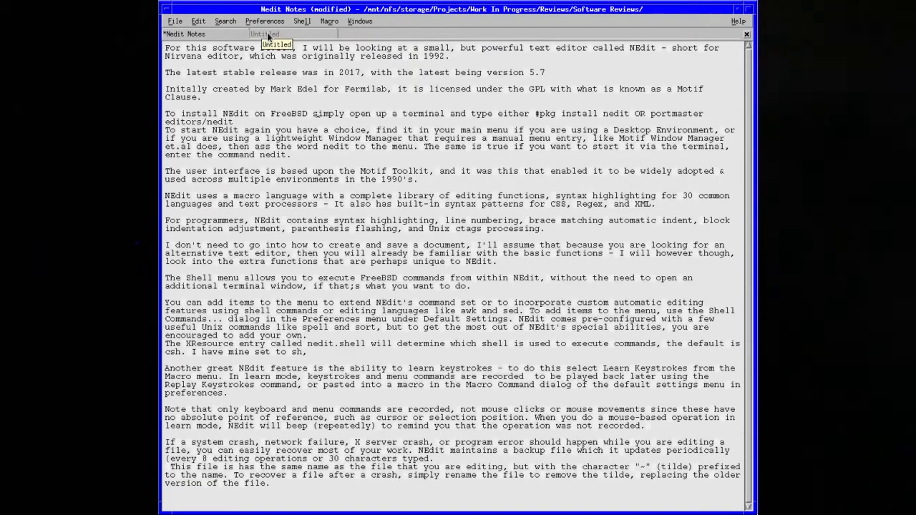
mouse_move(285, 36)
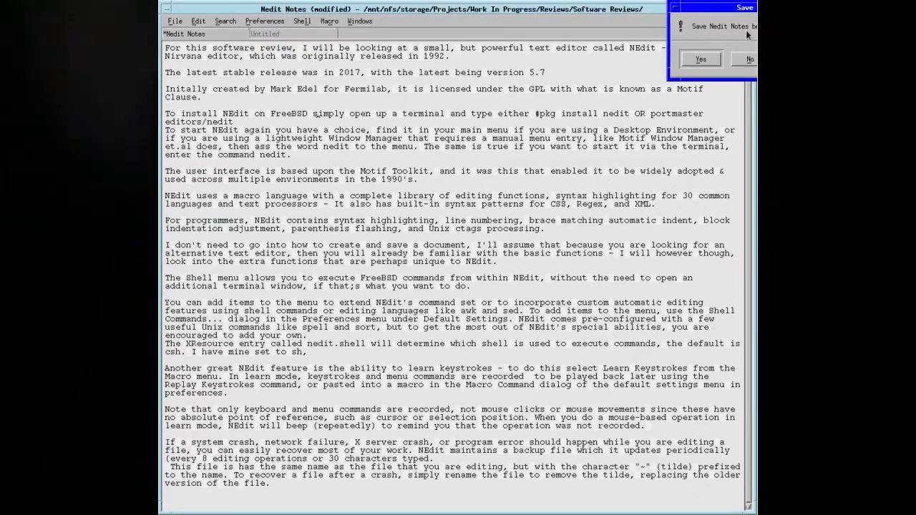
left_click(700, 59)
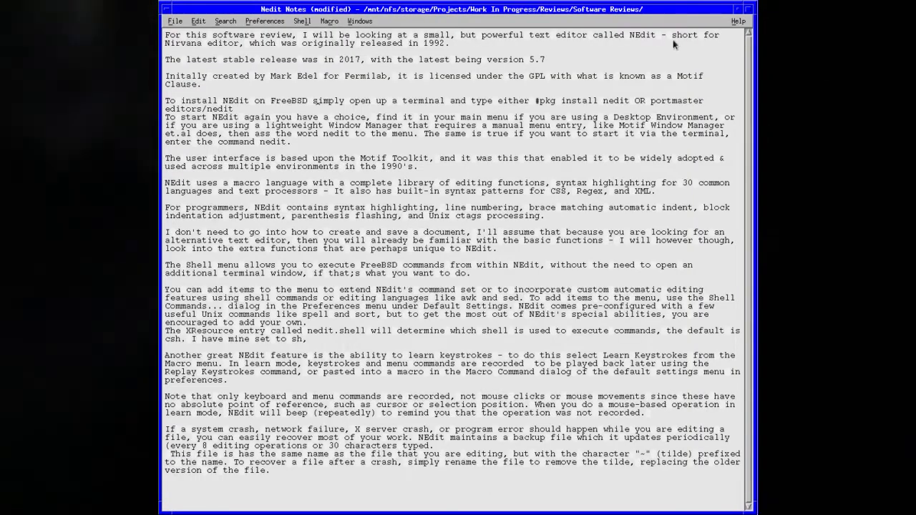
mouse_move(292, 144)
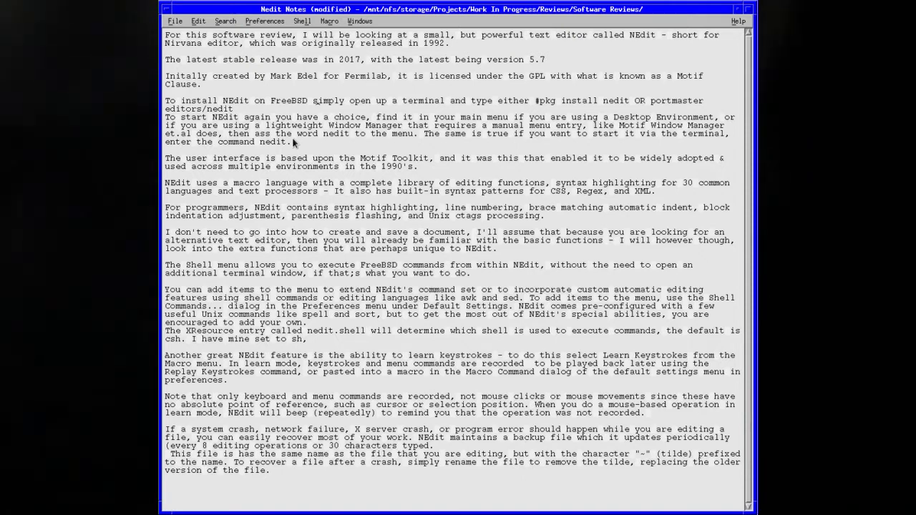
Create another blank Untitled tab next to the Nedit Notes tab.
left_click(360, 21)
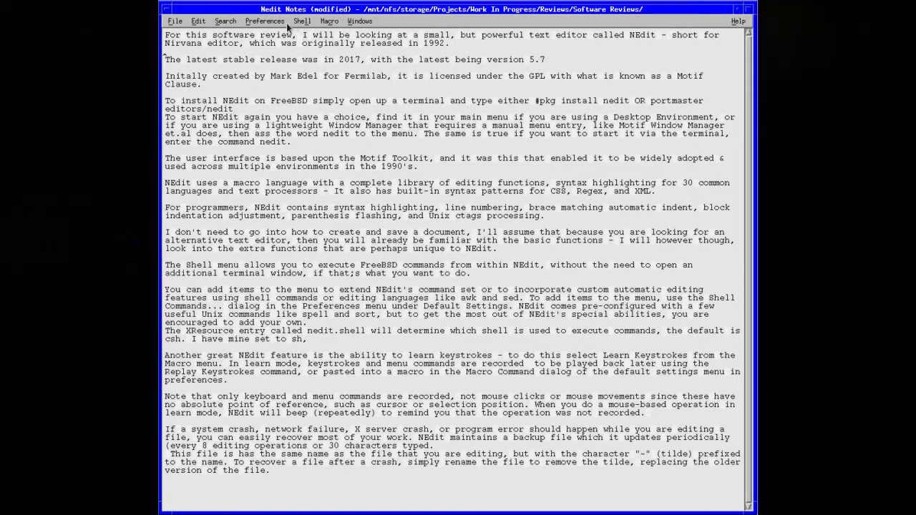
left_click(263, 22)
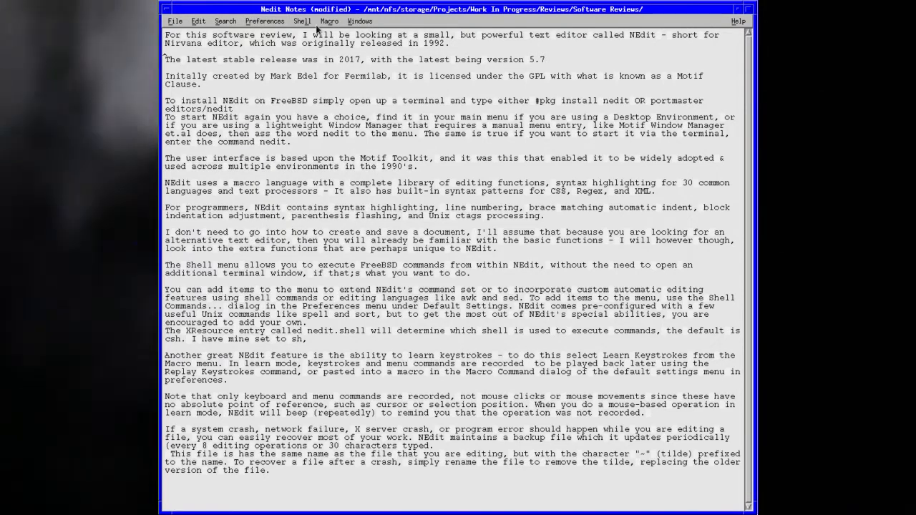
left_click(329, 21)
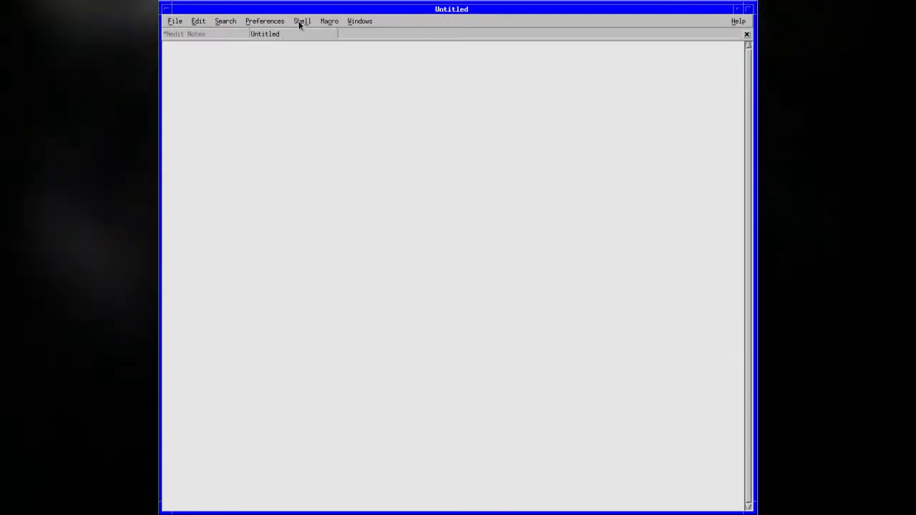
Show, close and reopen the Shell commands list over the Untitled tab.
left_click(301, 21)
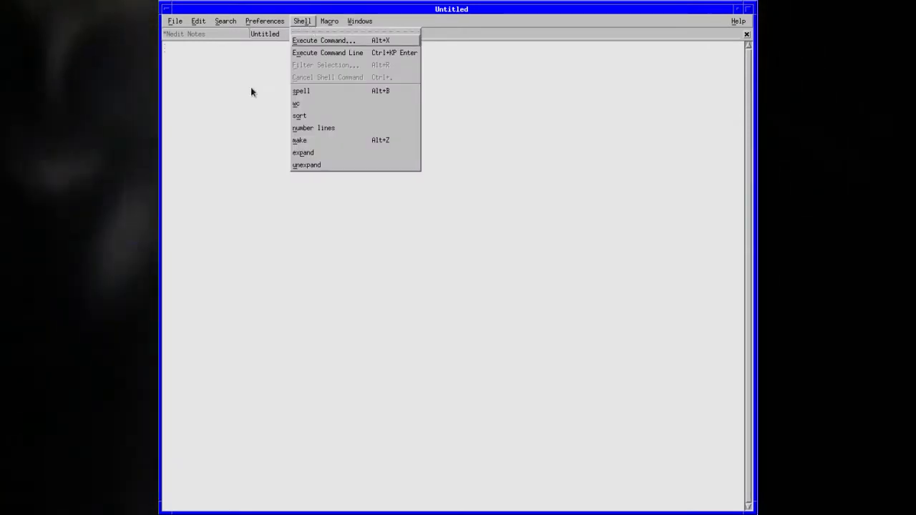
left_click(301, 22)
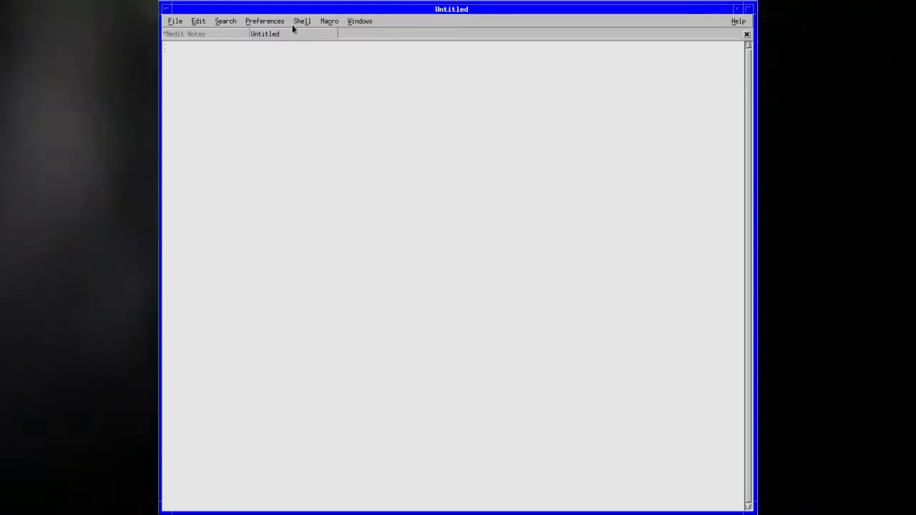
left_click(300, 22)
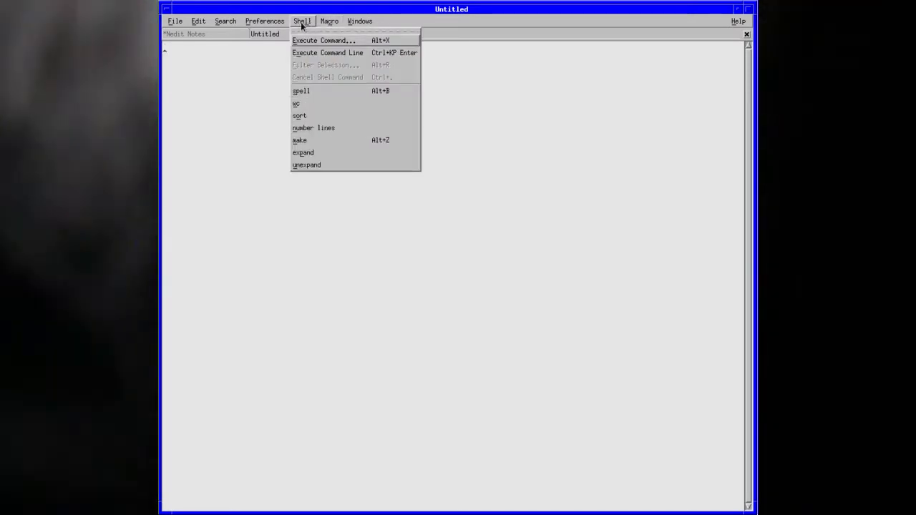
mouse_move(271, 39)
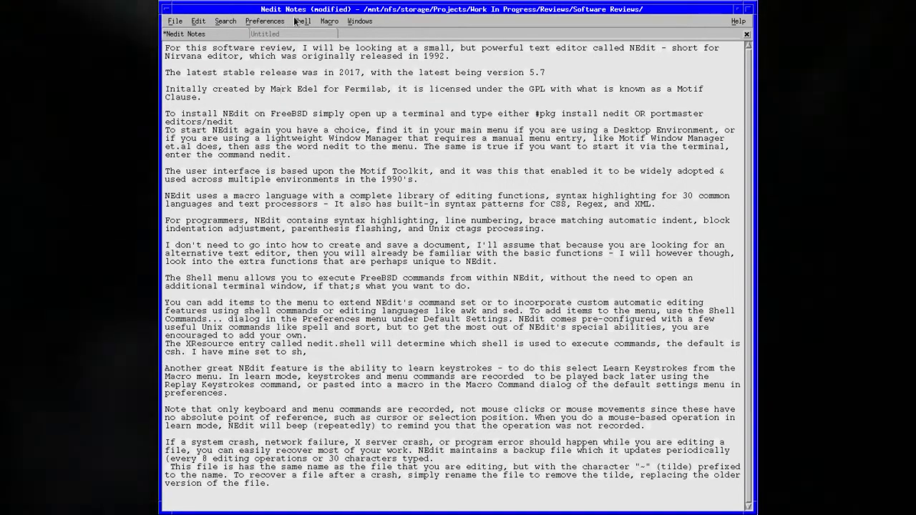
mouse_move(293, 27)
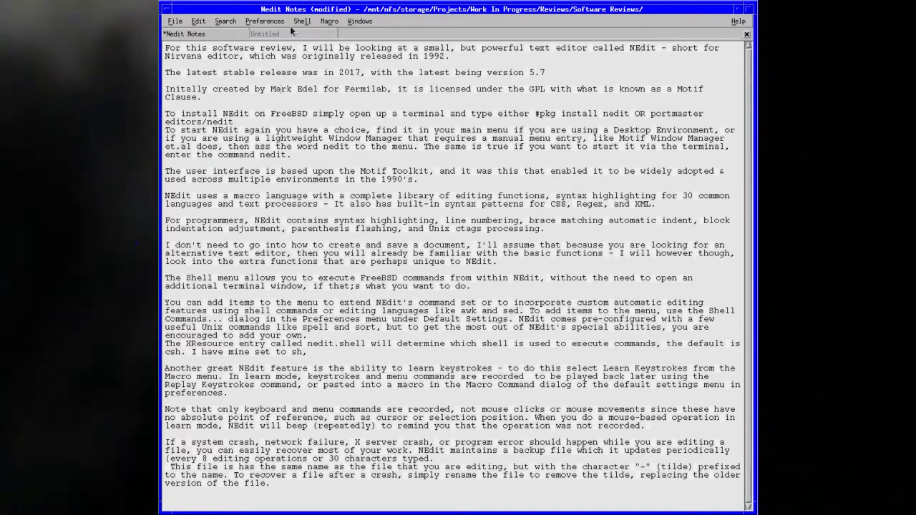
mouse_move(231, 34)
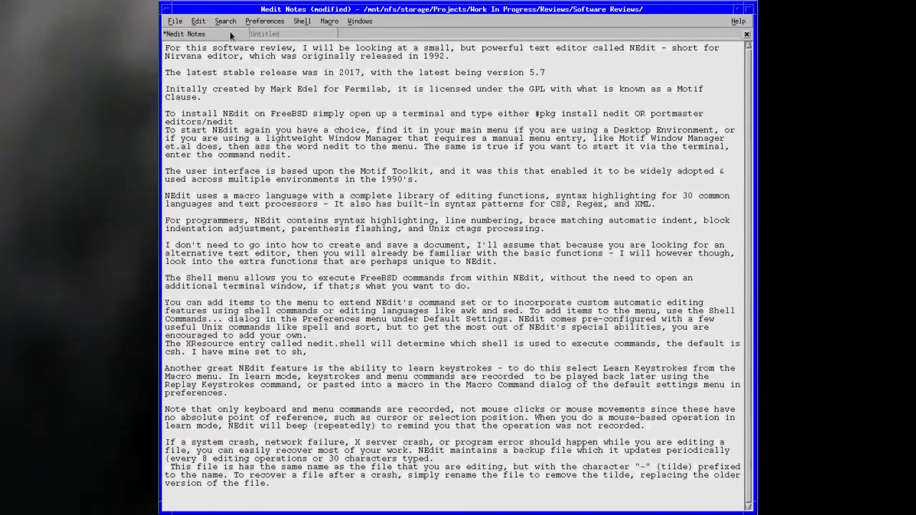
Return to the Nedit Notes document after launching a terminal window.
left_click(279, 34)
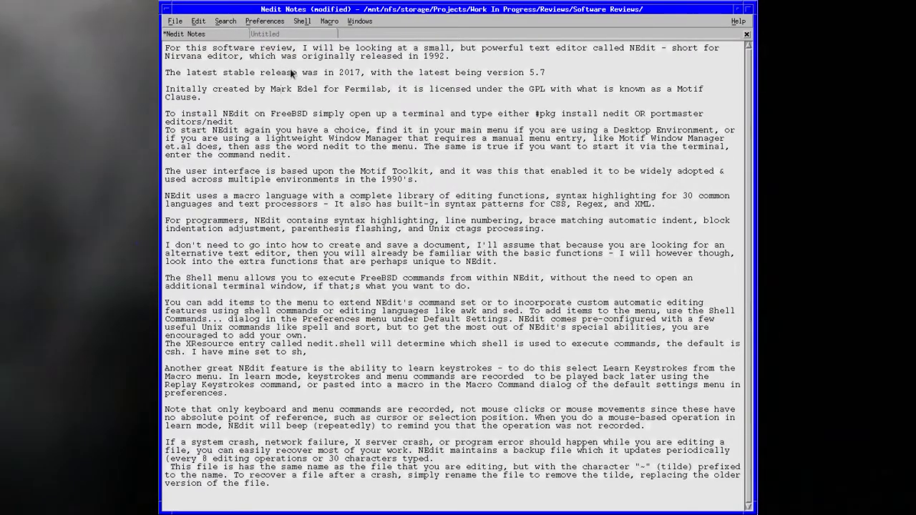
mouse_move(243, 68)
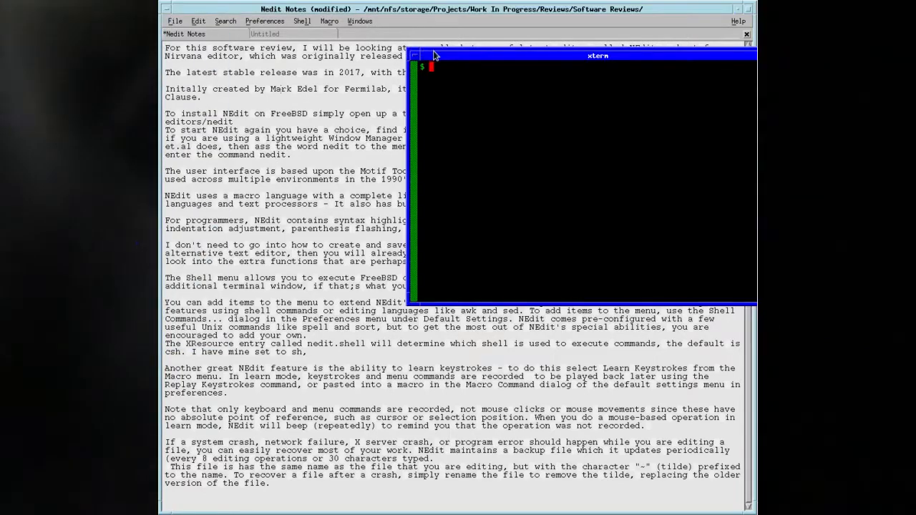
Run ee in the repositioned xterm, enter sample text 'kjhlkjh lkhkljh', quit ee and exit the terminal.
left_click_drag(598, 55, 466, 100)
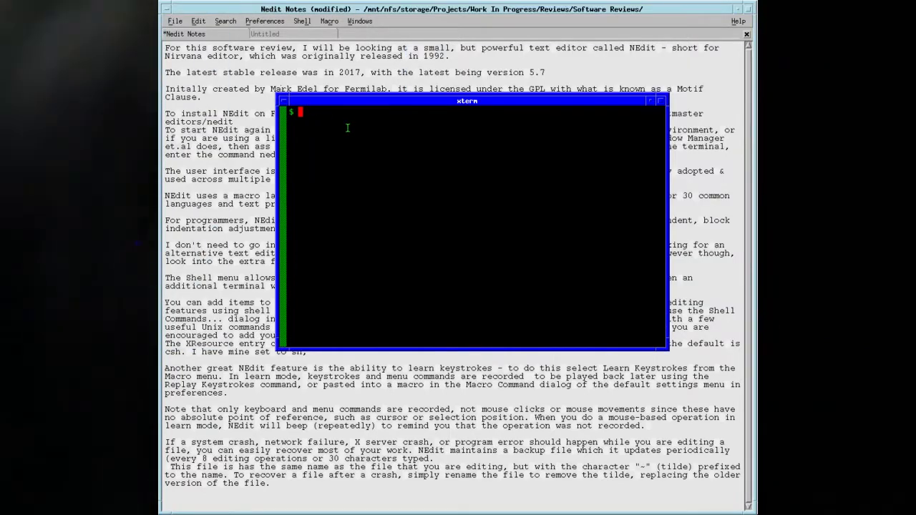
type("edi")
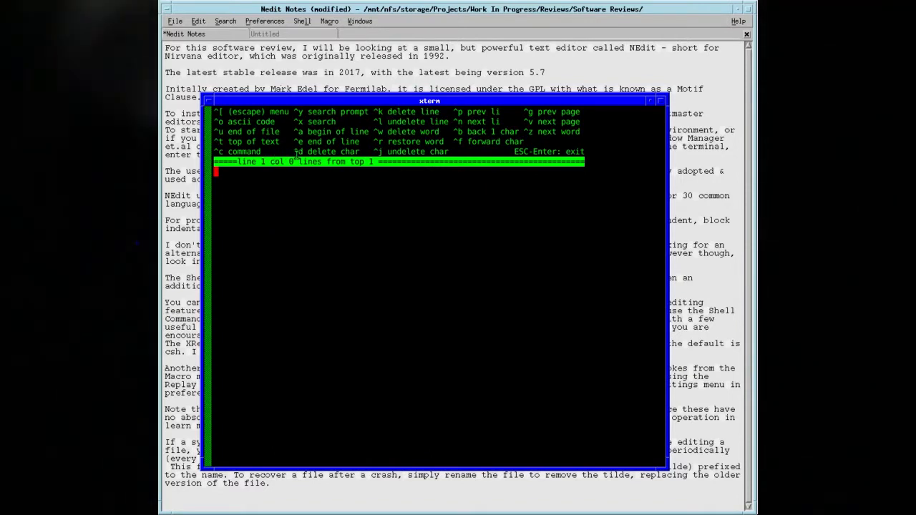
mouse_move(412, 162)
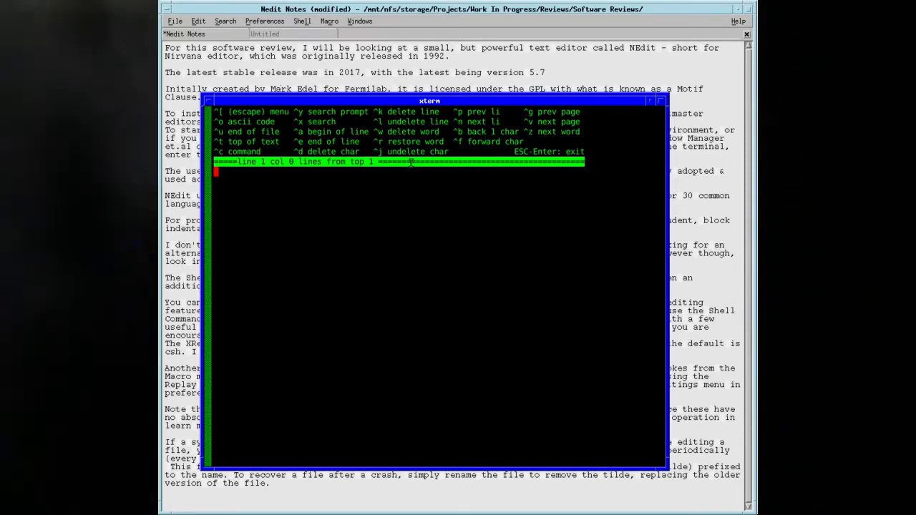
type("kjhlkjh lkhkljhkljh kljlkjh")
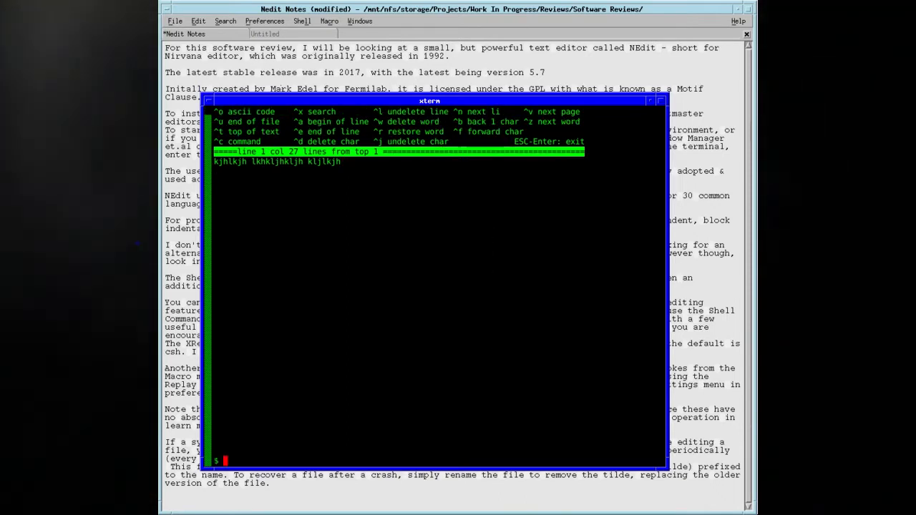
type("exit")
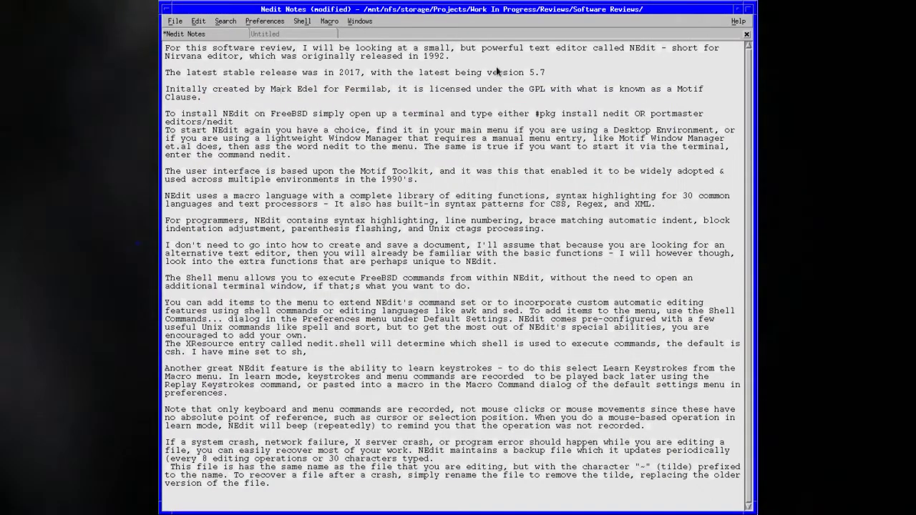
mouse_move(458, 75)
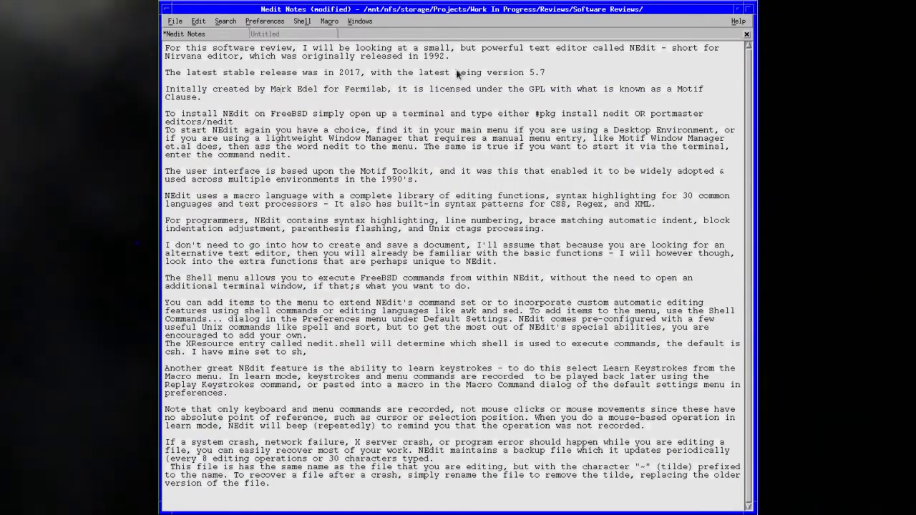